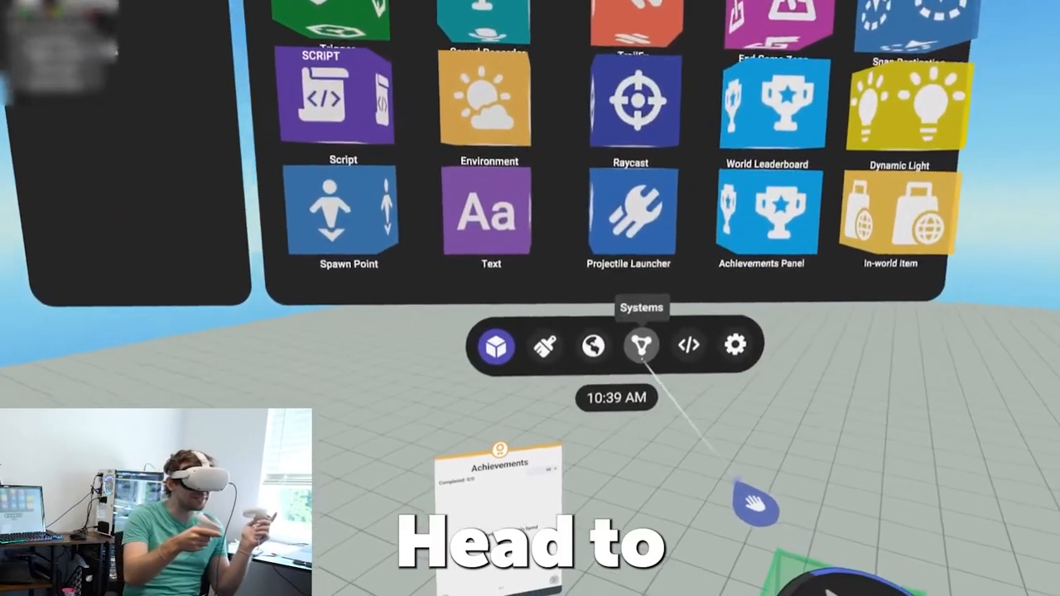
Step: Open Systems > Achievements, briefly viewing Player Variables, showing 0 of 100 achievements
left_click(641, 345)
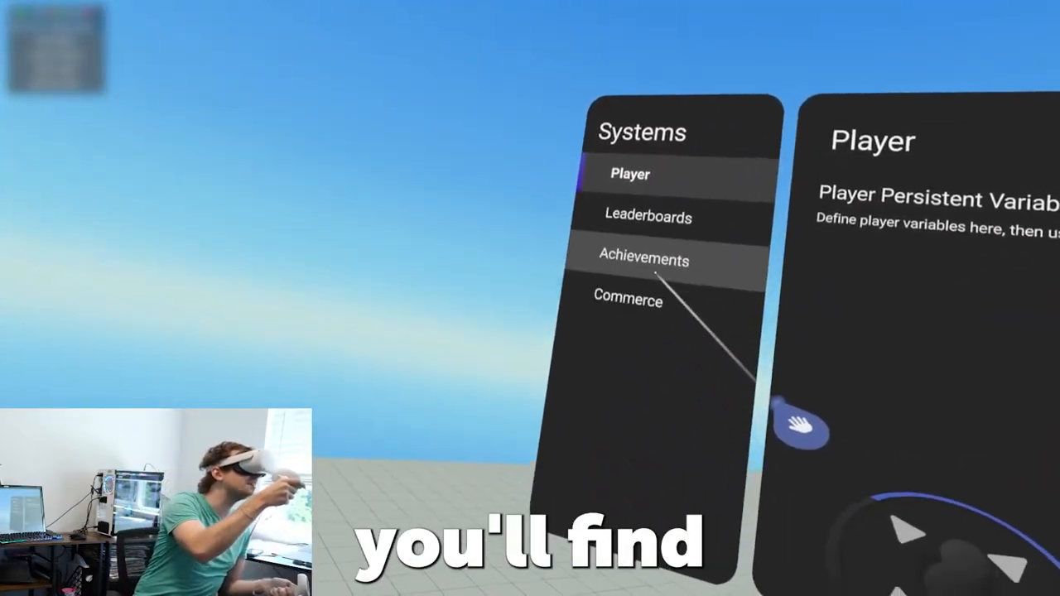
left_click(646, 260)
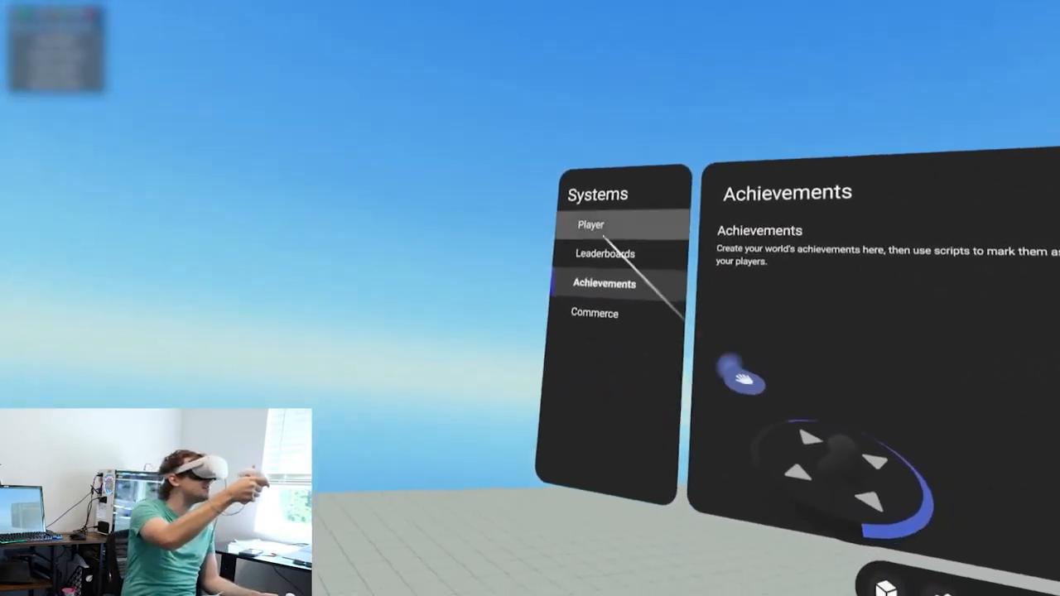
left_click(590, 225)
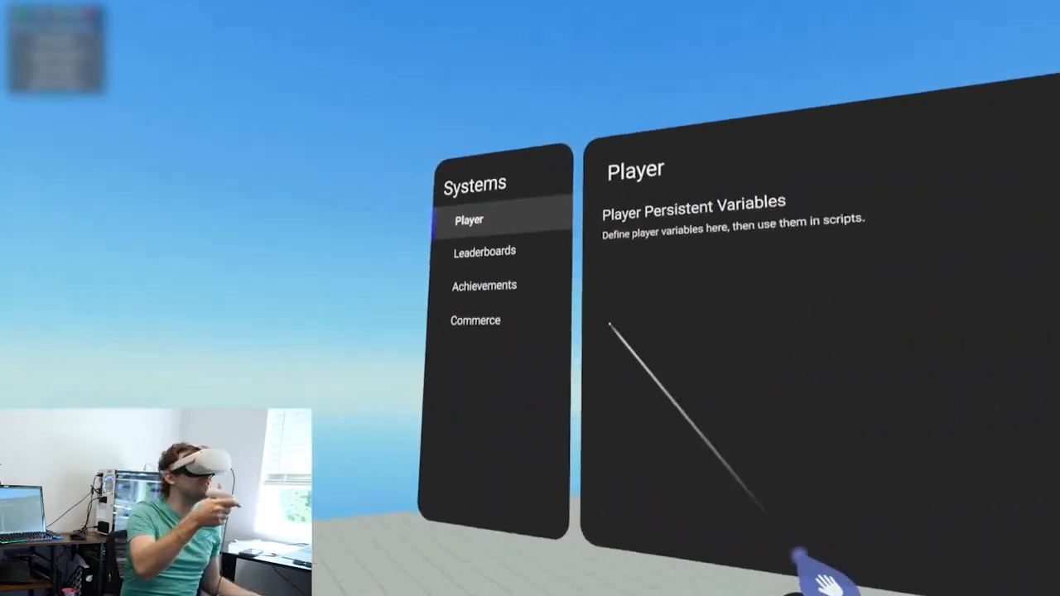
left_click(484, 285)
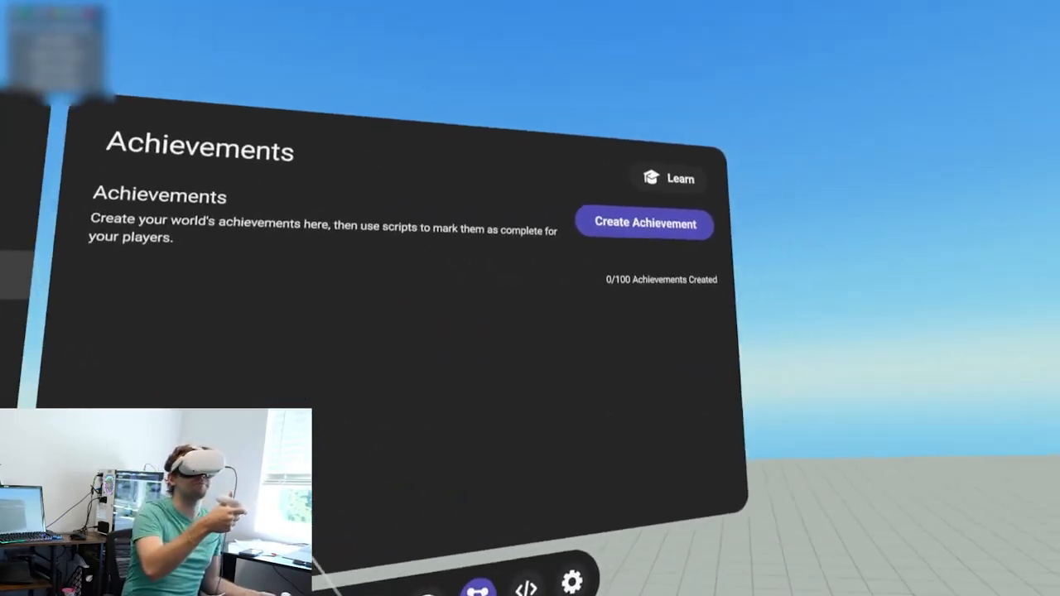
Step: Create a Simple achievement with script ID Musculoss, name Musculos, and a statue description
left_click(644, 222)
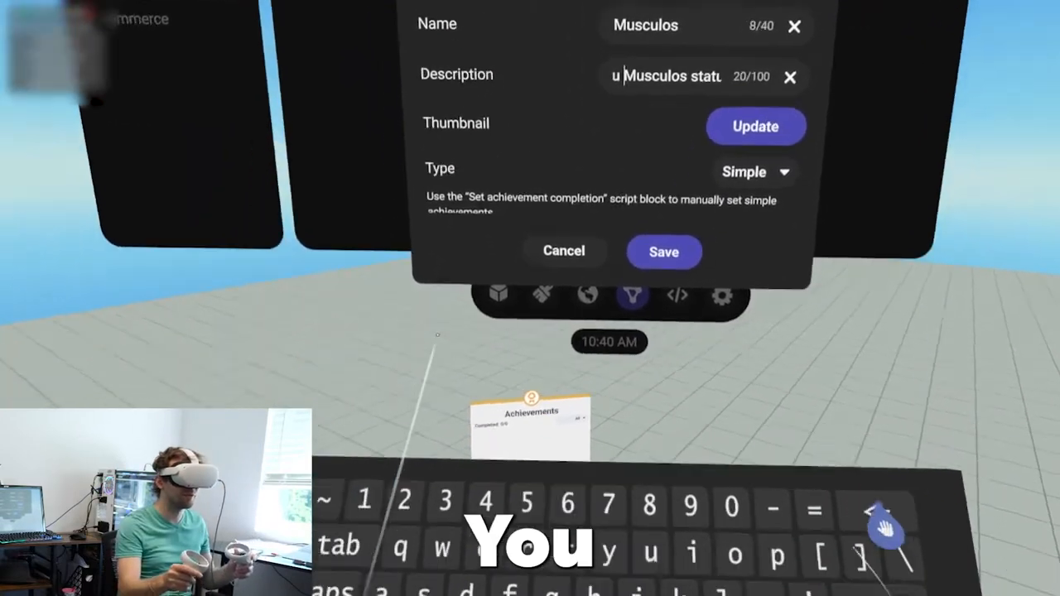
left_click(663, 251)
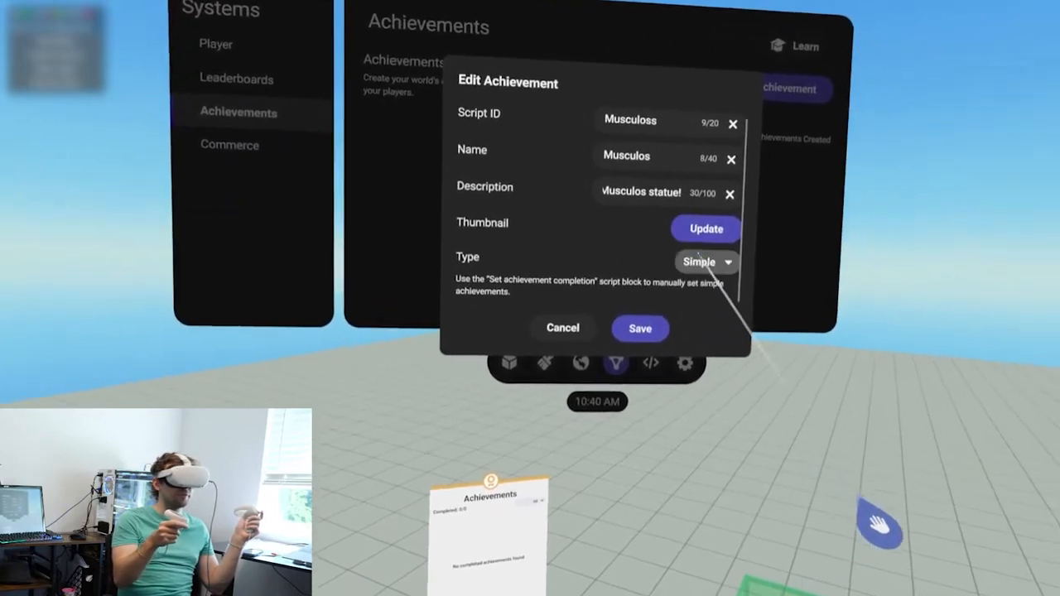
left_click(705, 261)
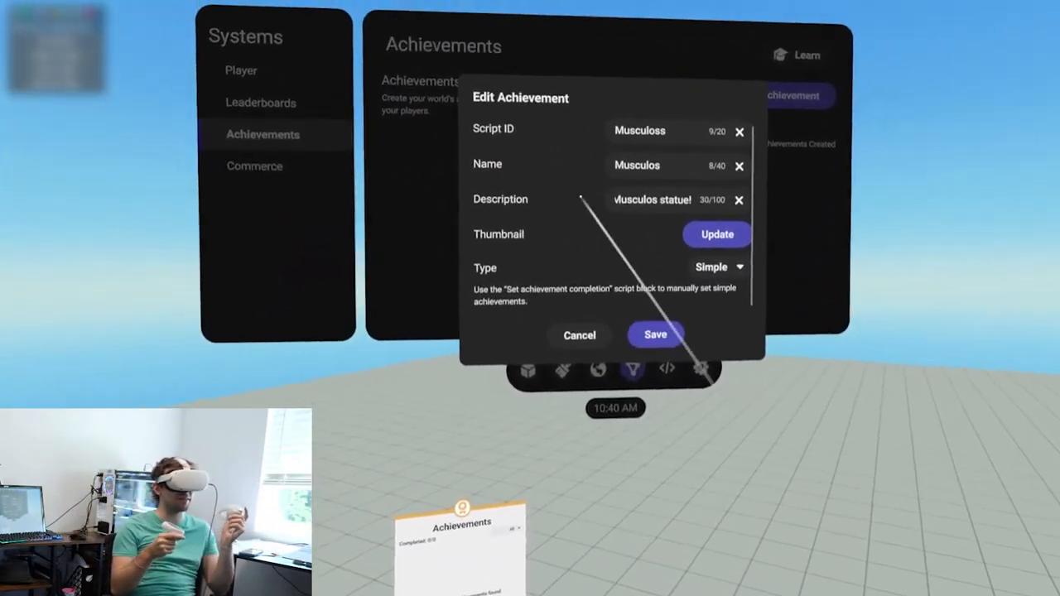
left_click(655, 335)
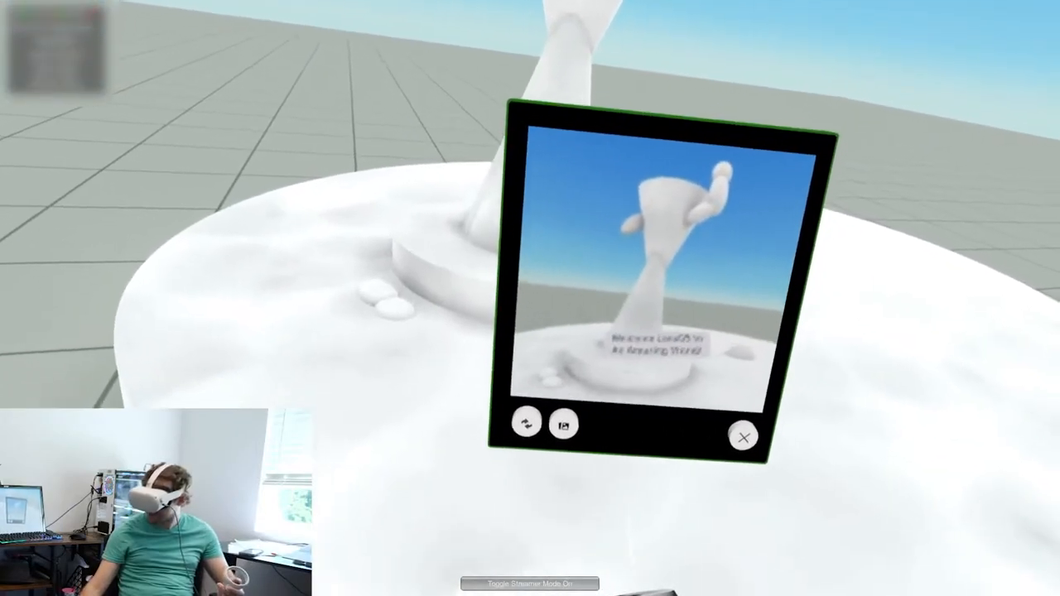
Step: Photograph the statue and use that photo as the Musculos achievement thumbnail
left_click(565, 424)
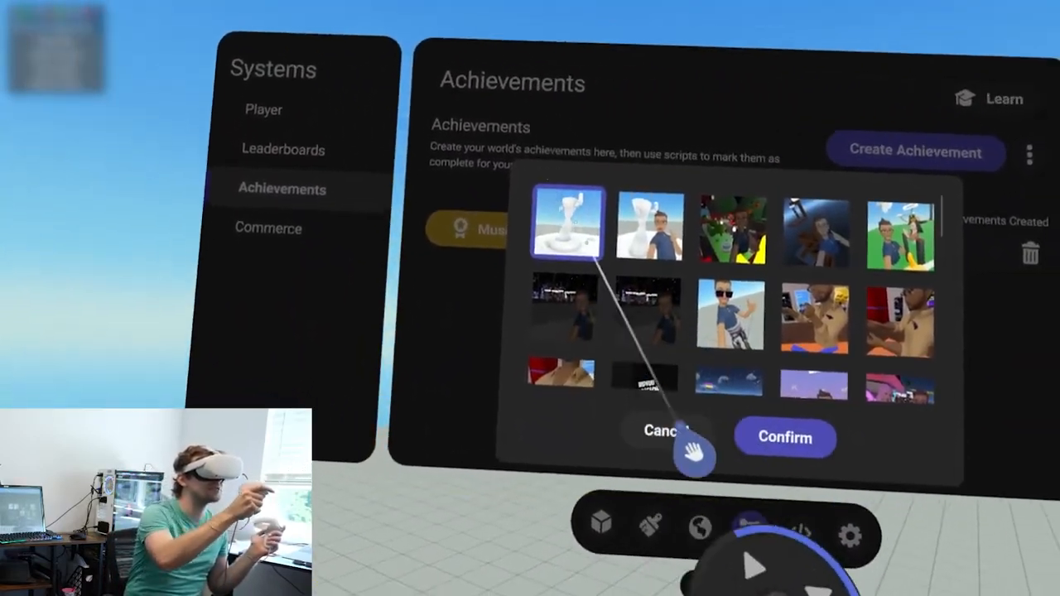
left_click(784, 437)
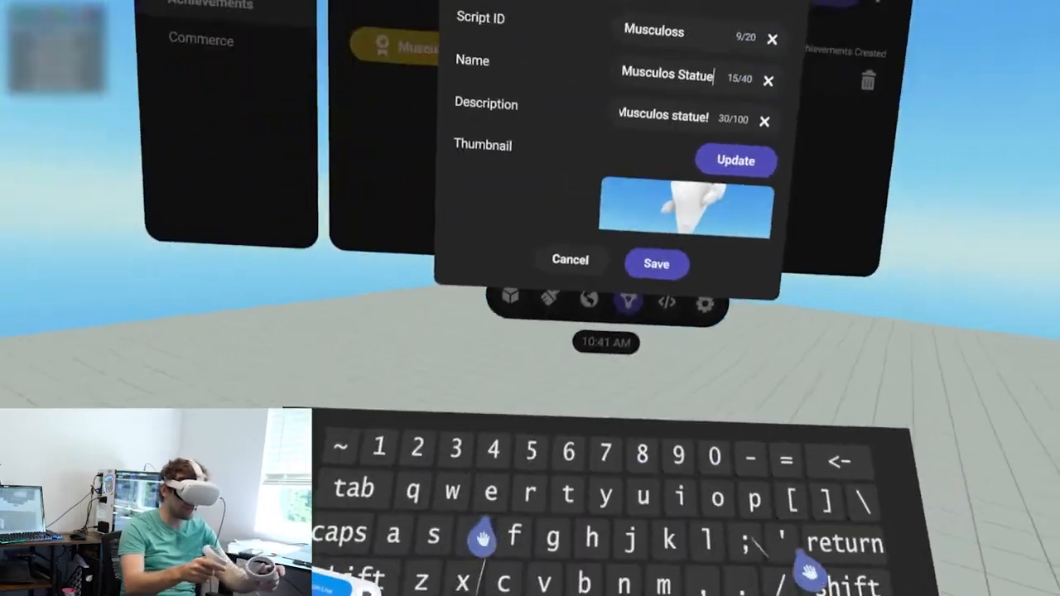
Step: Change the achievement name to 'Musculos Statue' and save the edit
left_click(656, 263)
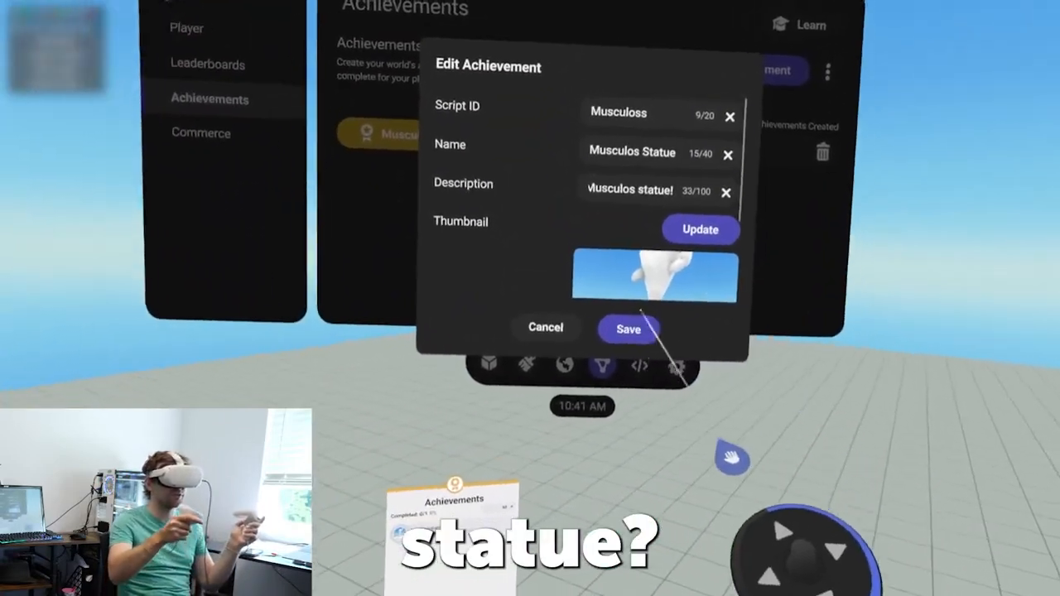
left_click(628, 328)
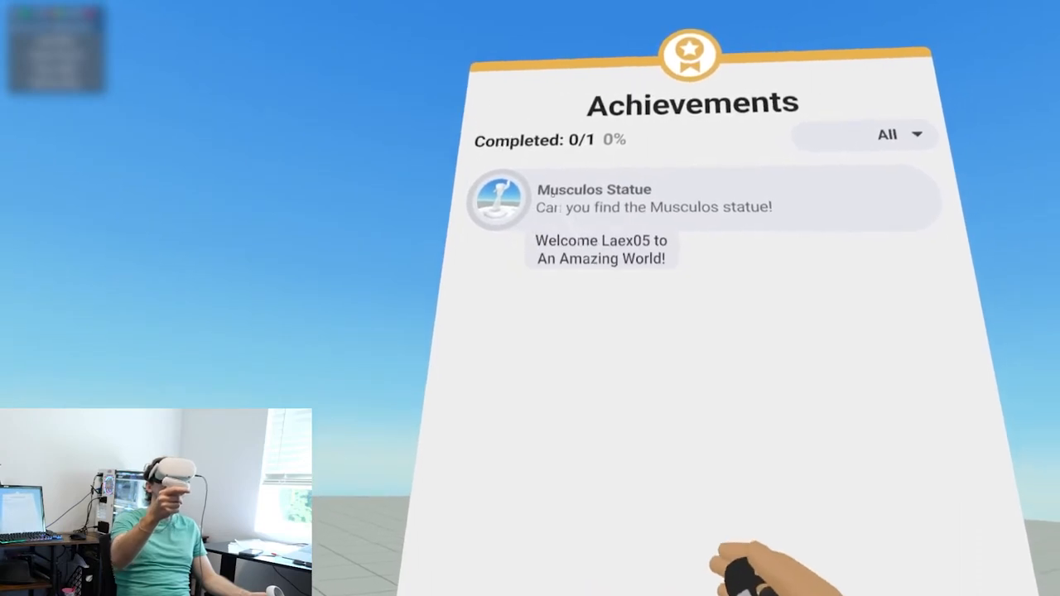
Step: Switch the in-world Achievements board filter from All to In-Progress
left_click(886, 135)
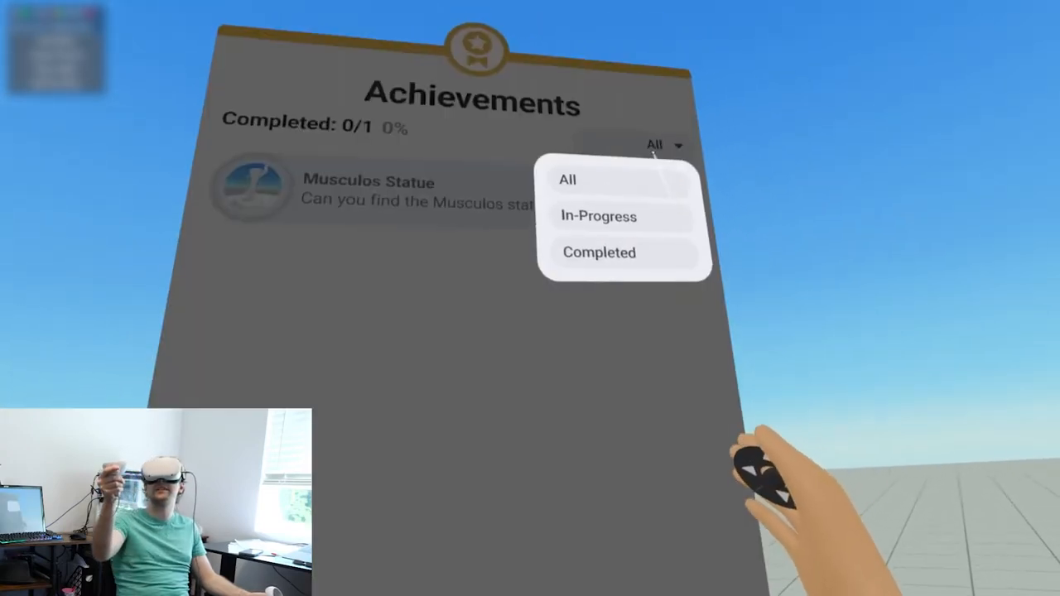
left_click(598, 216)
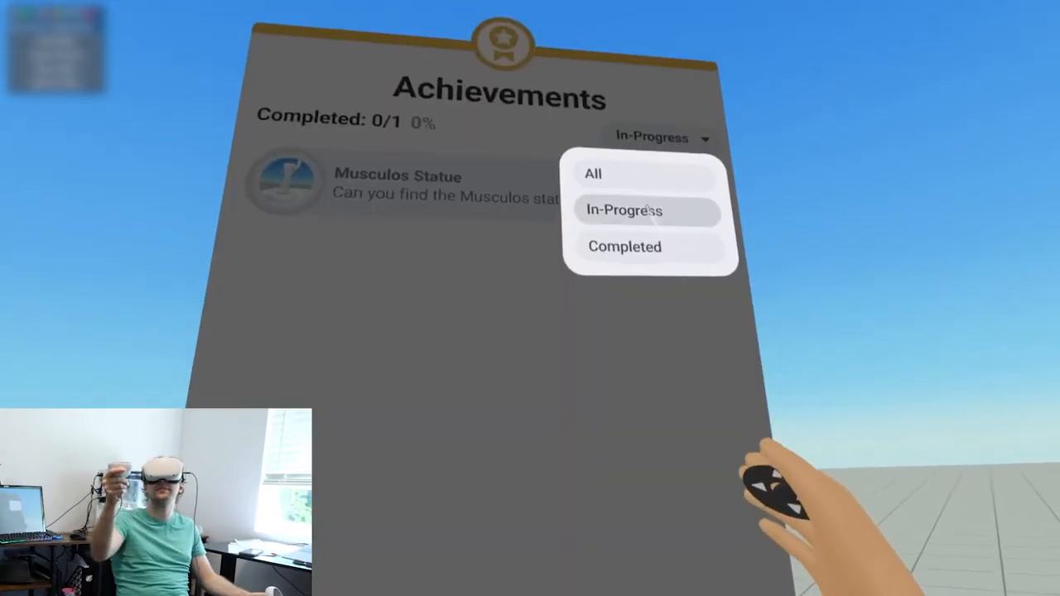
left_click(593, 173)
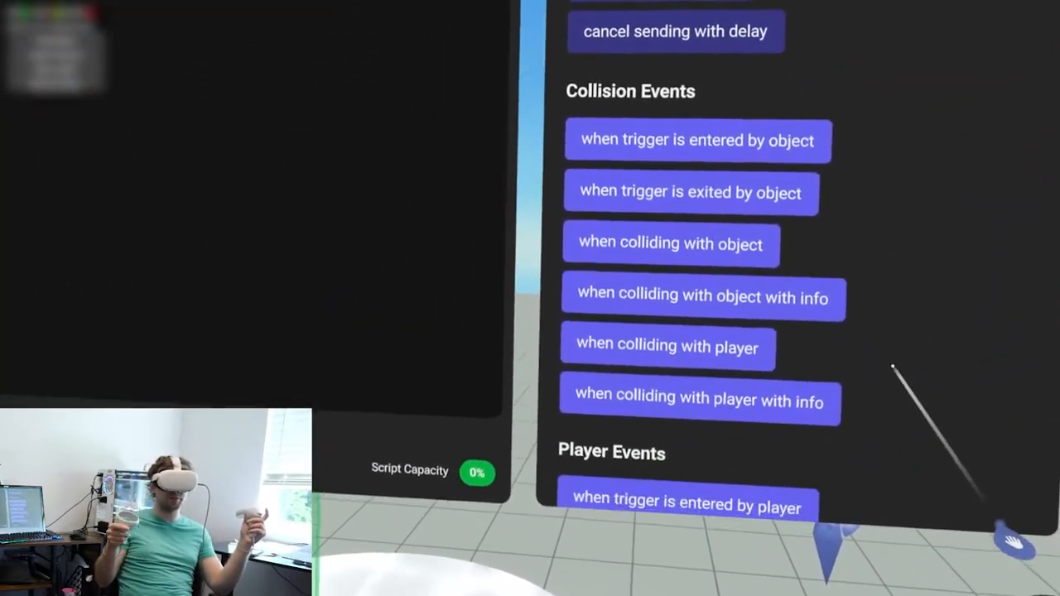
Step: Add trigger blocks completing Musculos Statue and showing a 5-second pop-up message
scroll("down", 3)
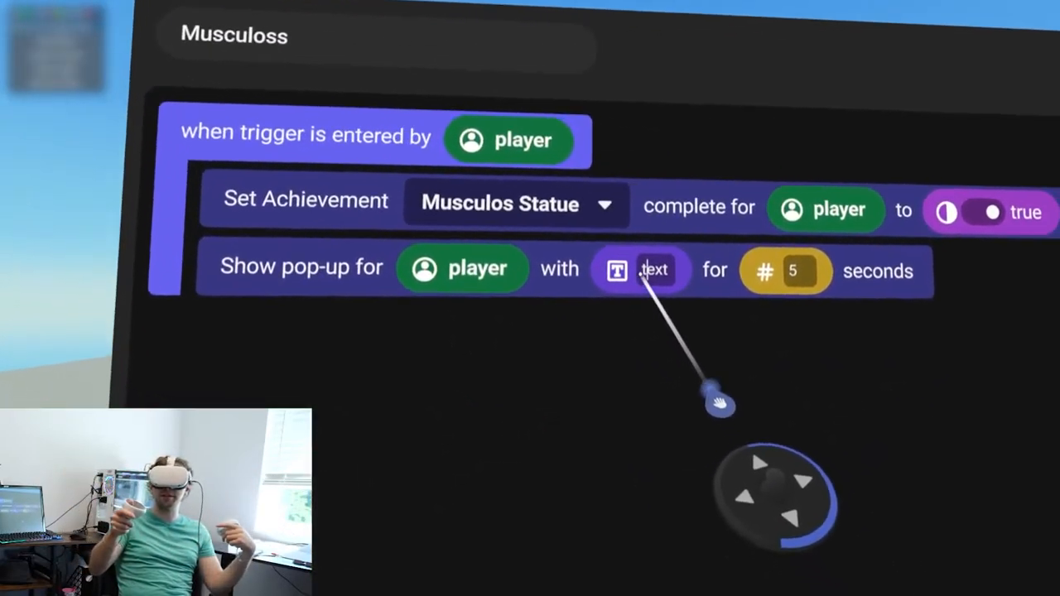
left_click(655, 270)
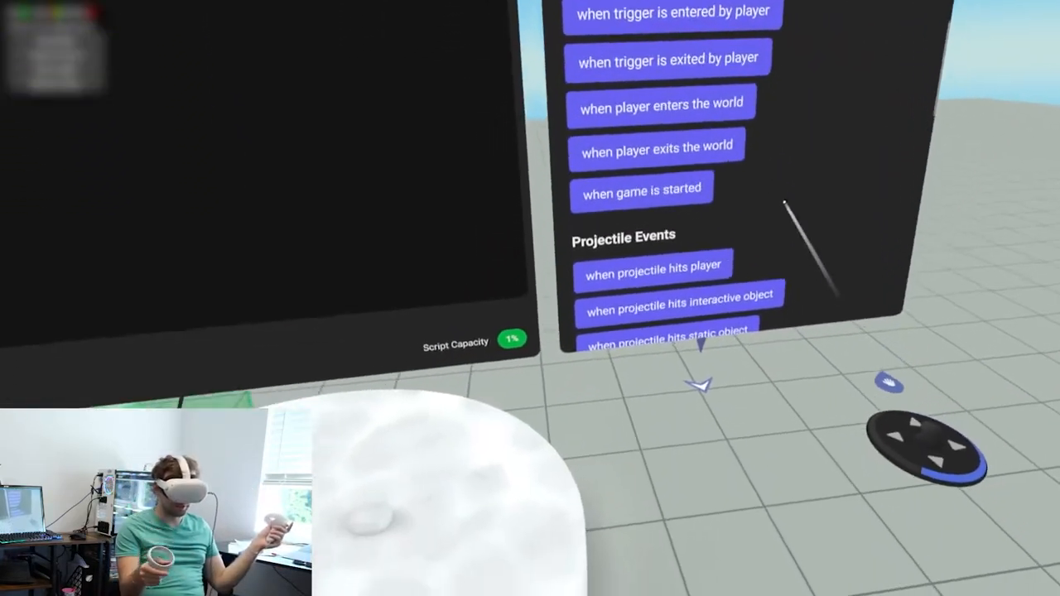
Step: Browse the script's Events category of trigger and player blocks
left_click(635, 32)
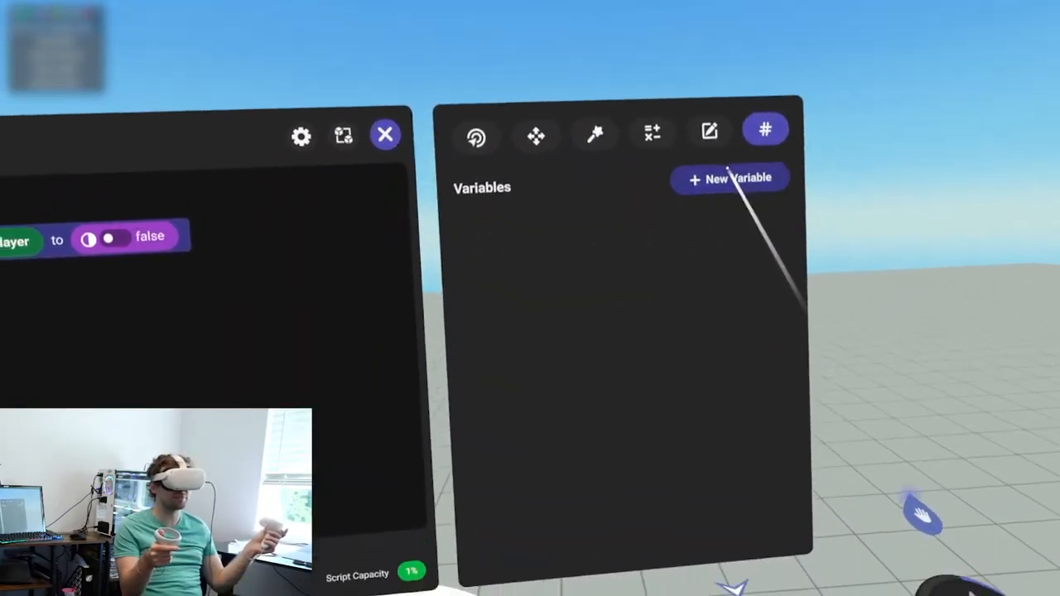
Step: Create a new Player-type variable with List toggled on
left_click(729, 177)
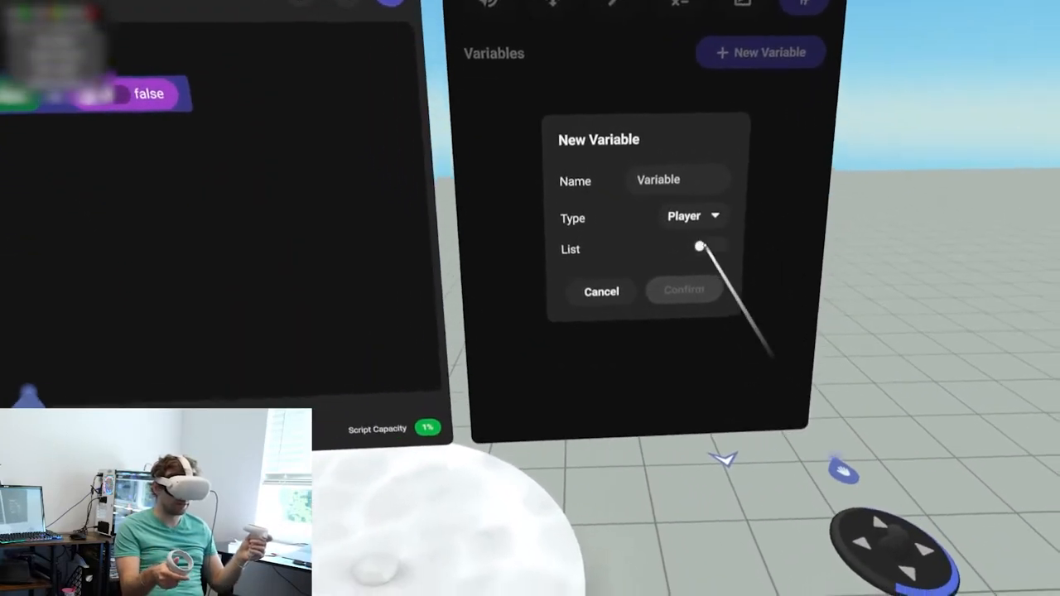
left_click(699, 247)
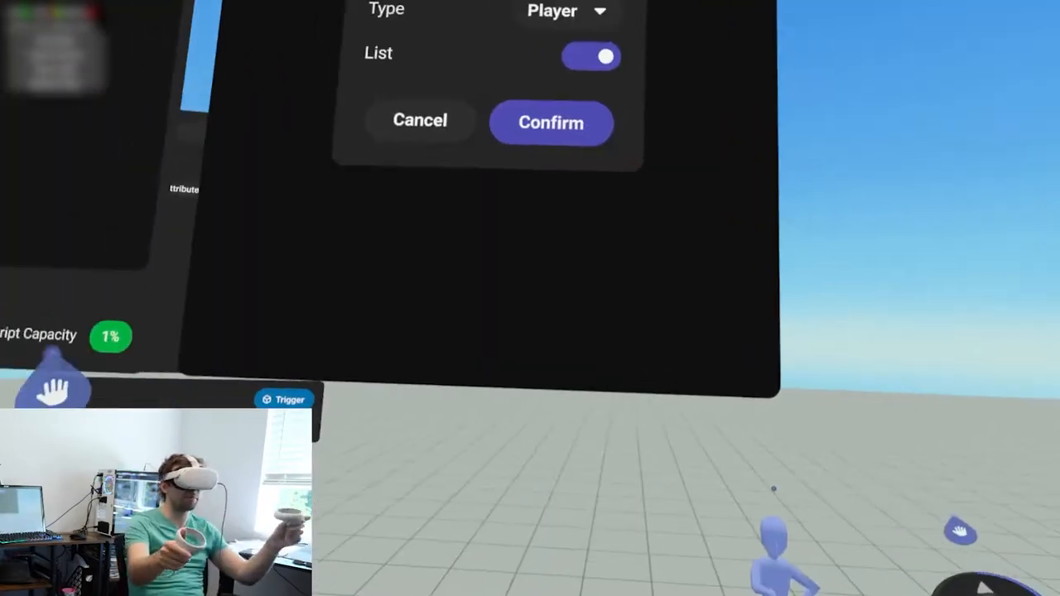
left_click(551, 122)
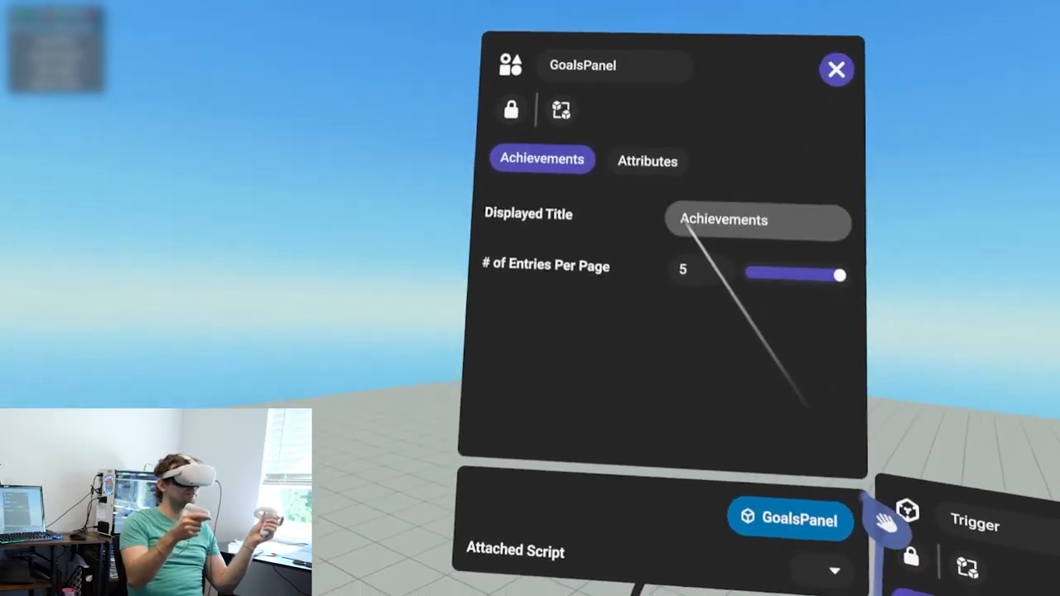
Step: Edit the GoalsPanel's Displayed Title field on its Achievements properties
left_click(647, 161)
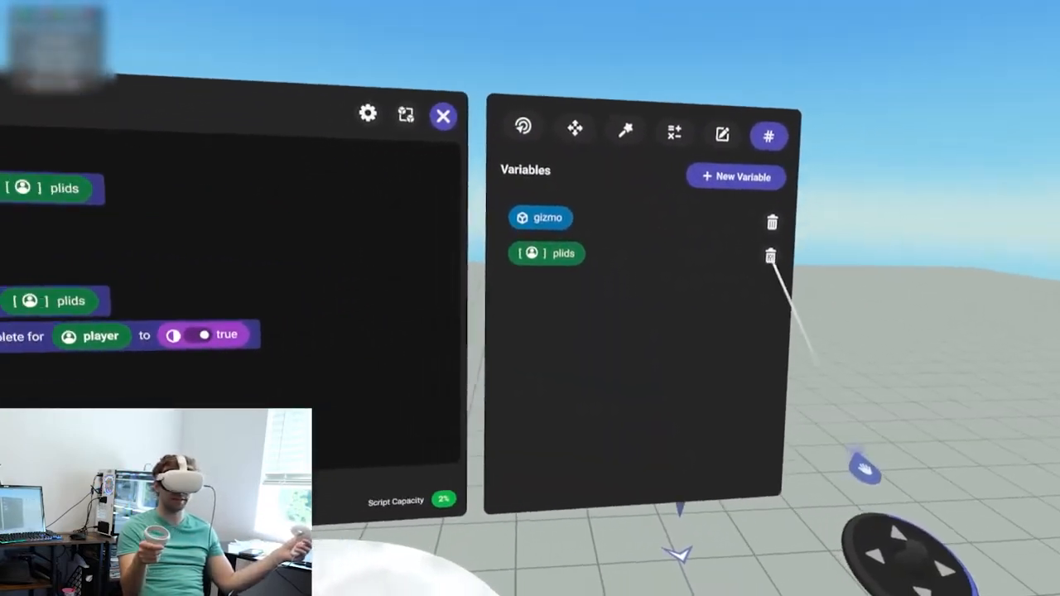
Step: Delete the plids player list and set a new variable's type to String
left_click(770, 256)
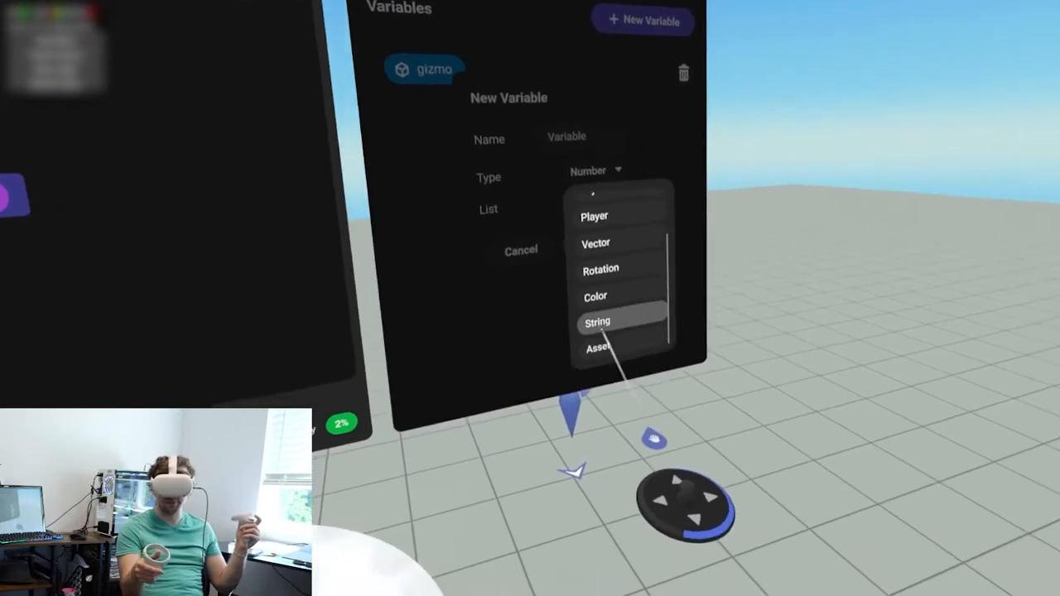
left_click(598, 322)
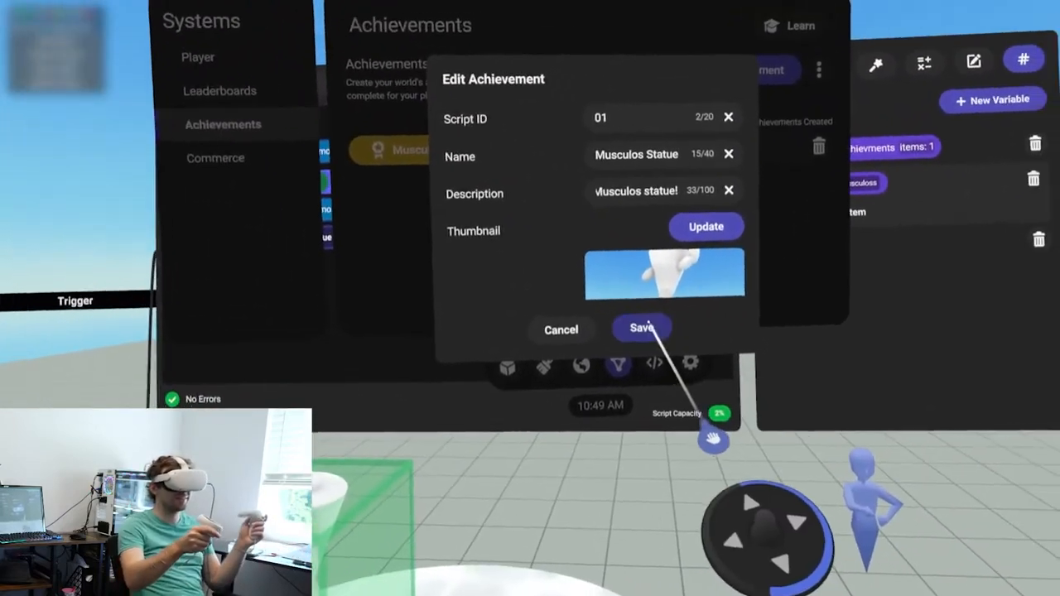
Step: Save the statue achievement, then replace the Achievments text list with a numeric Ach list
left_click(641, 329)
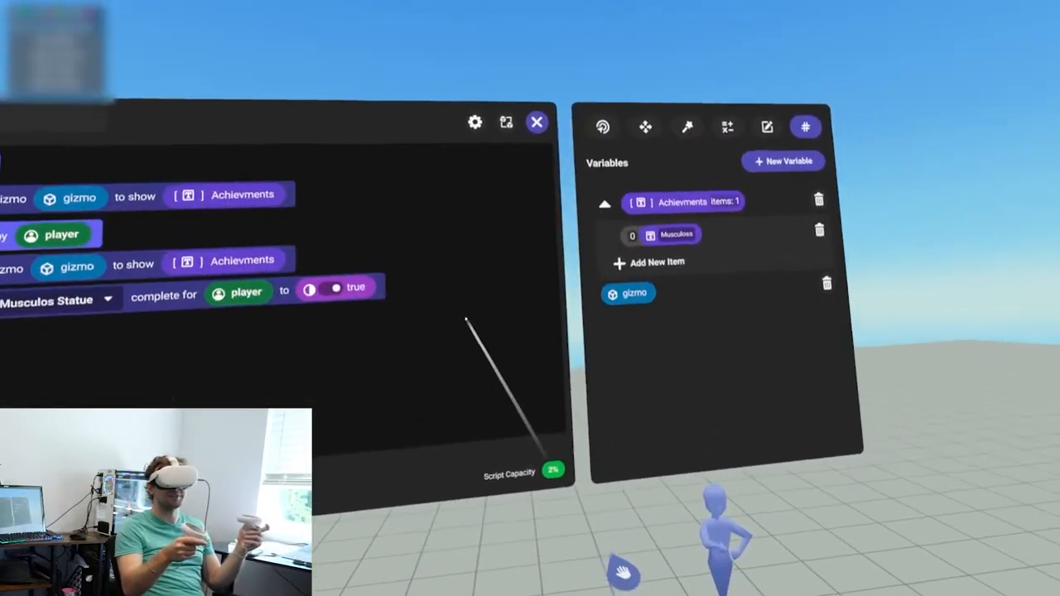
left_click(783, 161)
type("Ach")
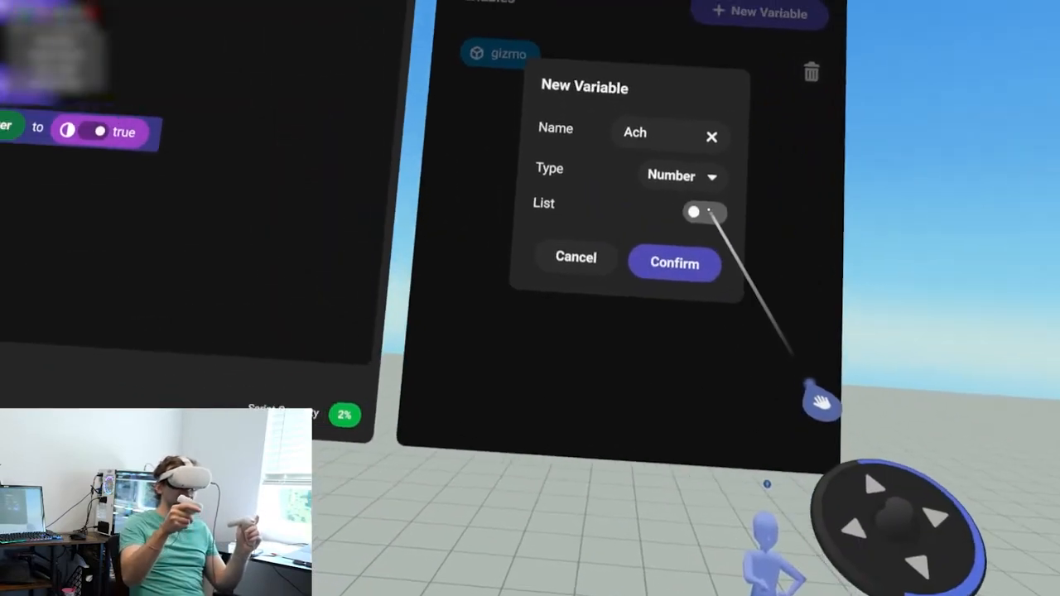
left_click(704, 212)
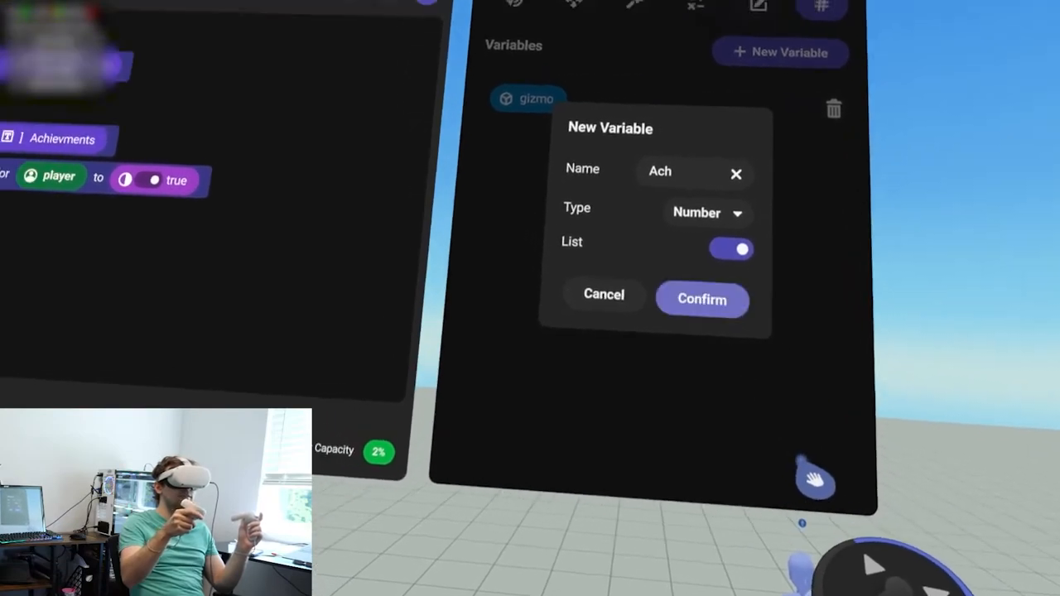
left_click(701, 299)
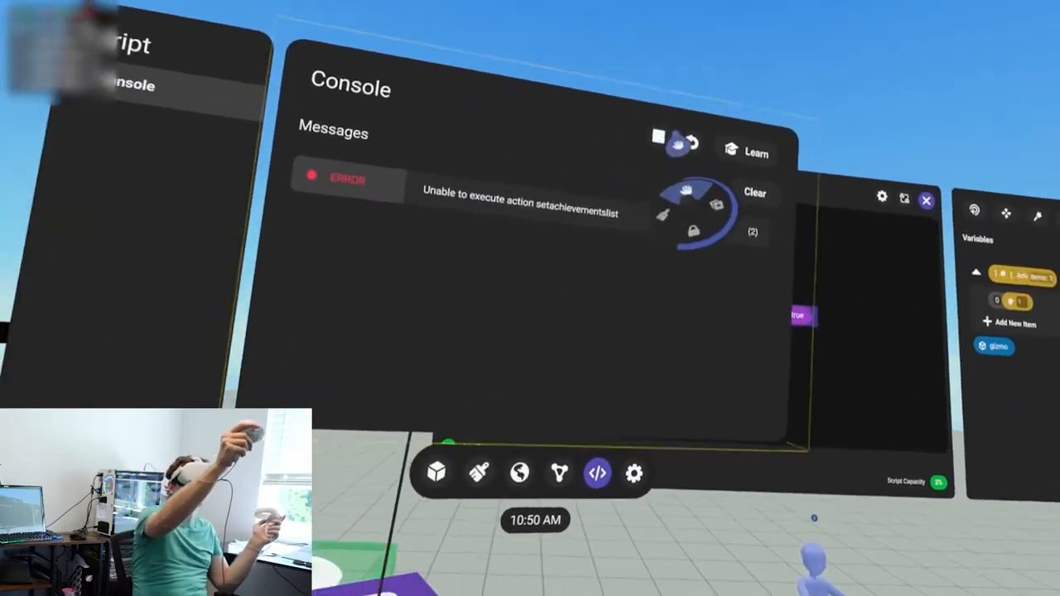
left_click(753, 193)
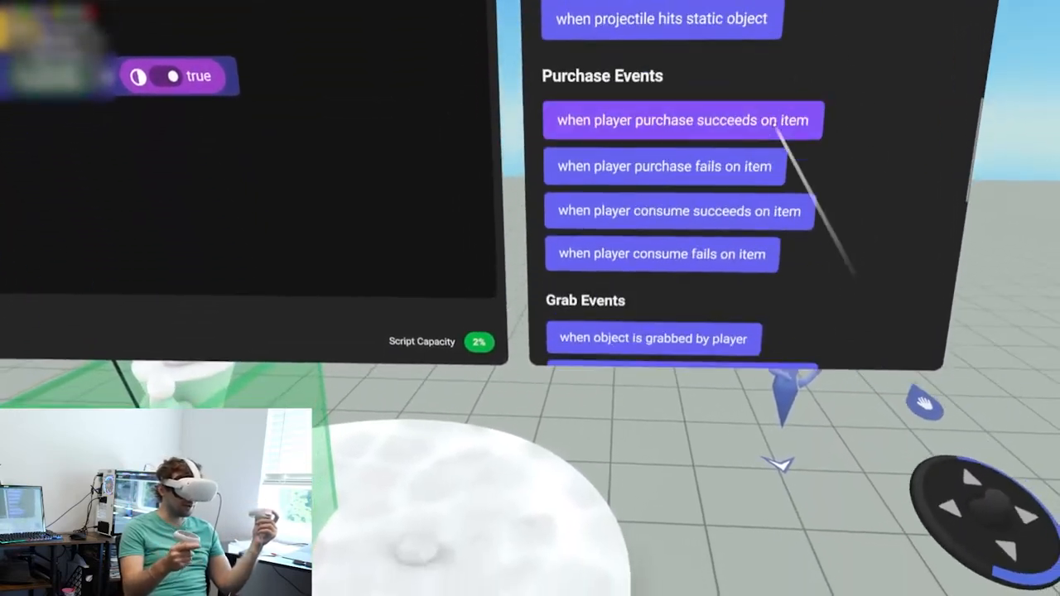
Step: Scroll the Codeblocks list to reach the achievement-completion and gizmo show-list blocks
scroll("down", 3)
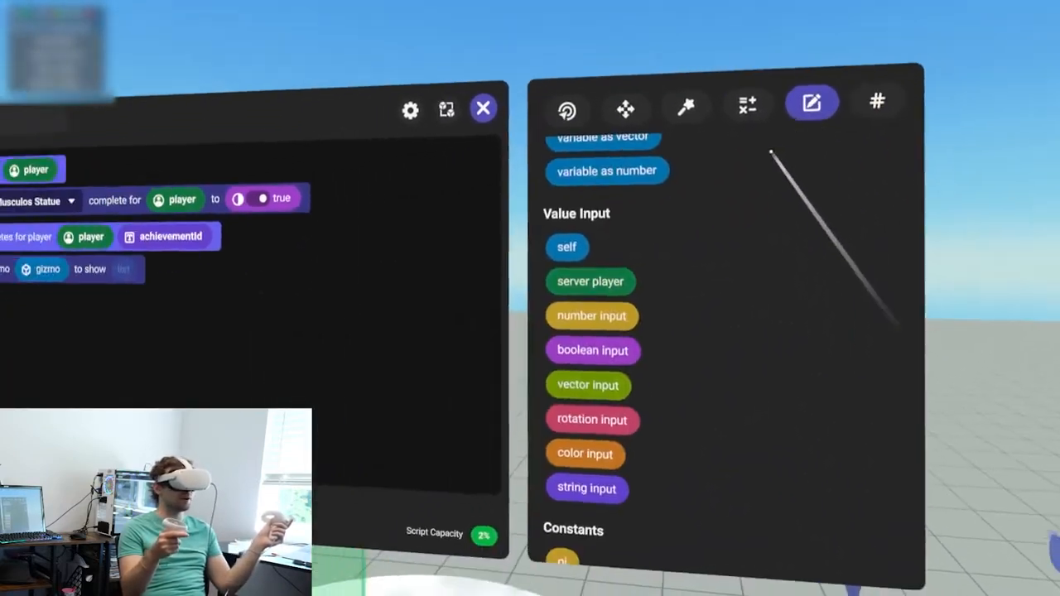
Step: Show the script's variables and delete the Ach number list
left_click(876, 101)
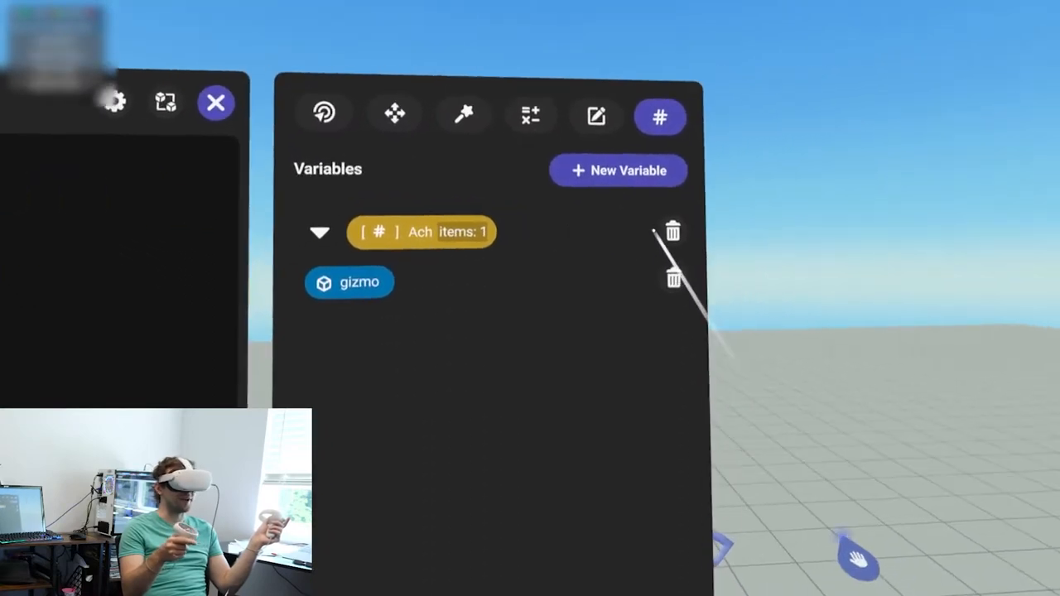
left_click(618, 169)
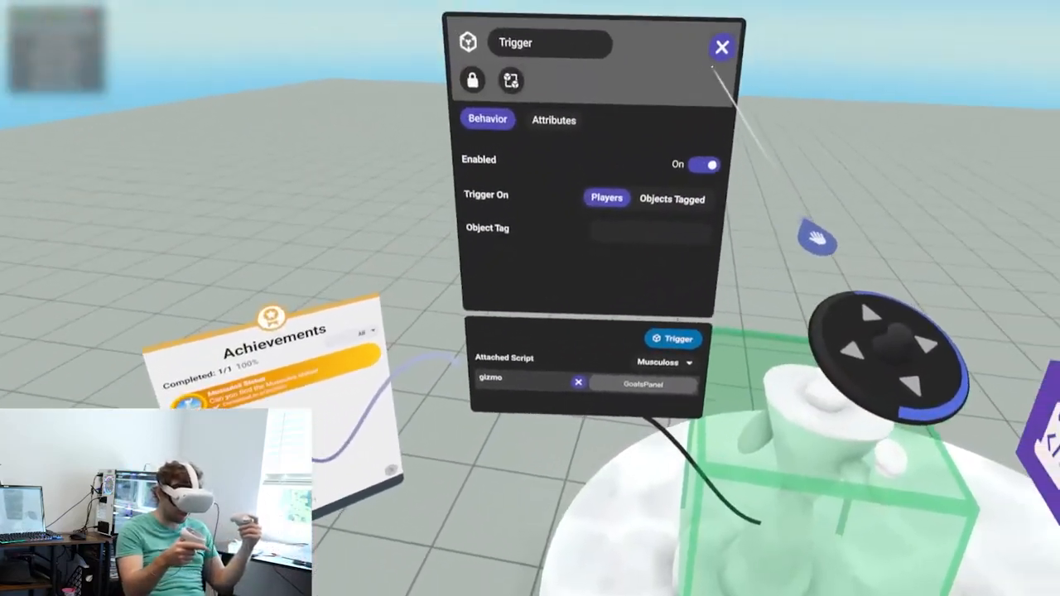
Step: Close the trigger's properties panel to return to the grid world
left_click(722, 46)
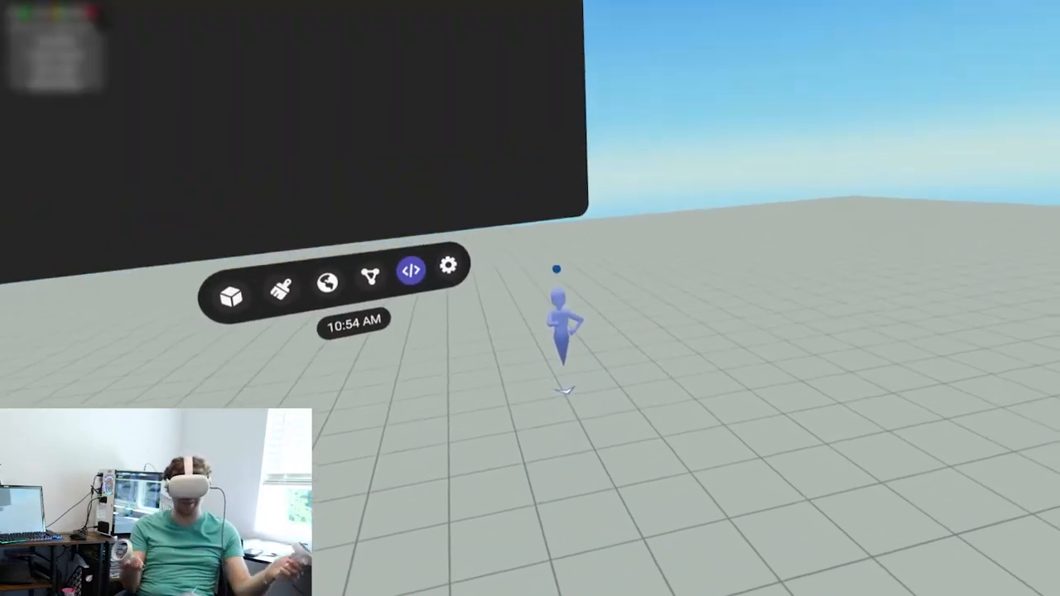
Step: Edit the statue achievement's thumbnail and save it as a Simple achievement
left_click(412, 271)
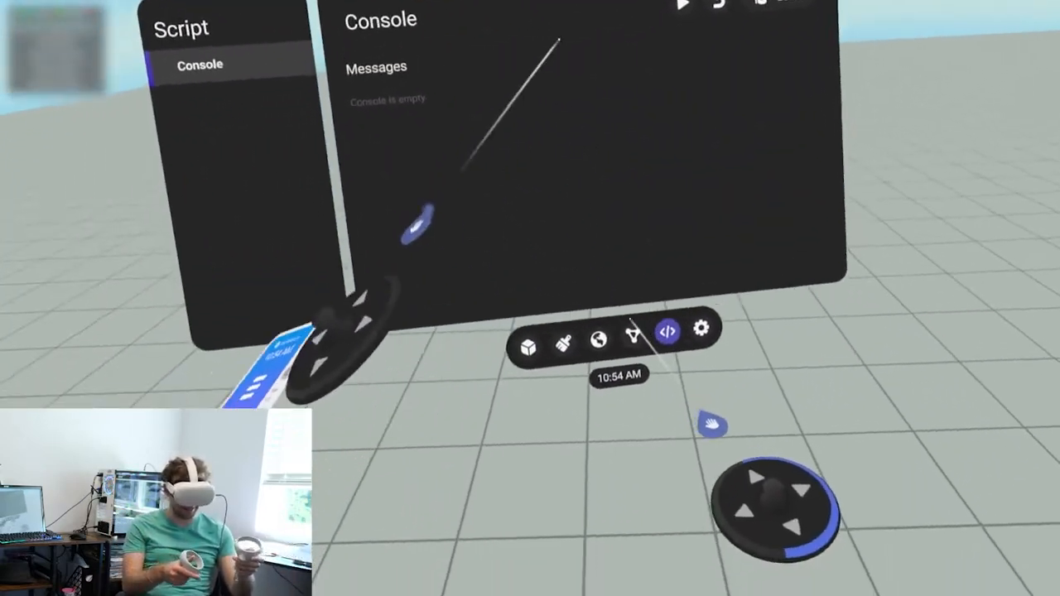
left_click(634, 334)
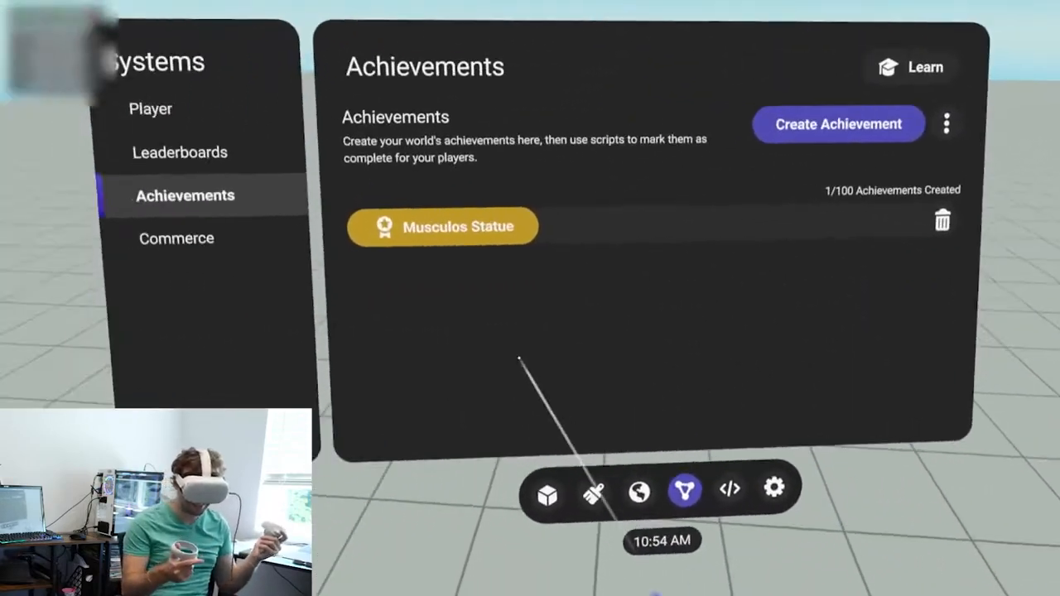
left_click(442, 226)
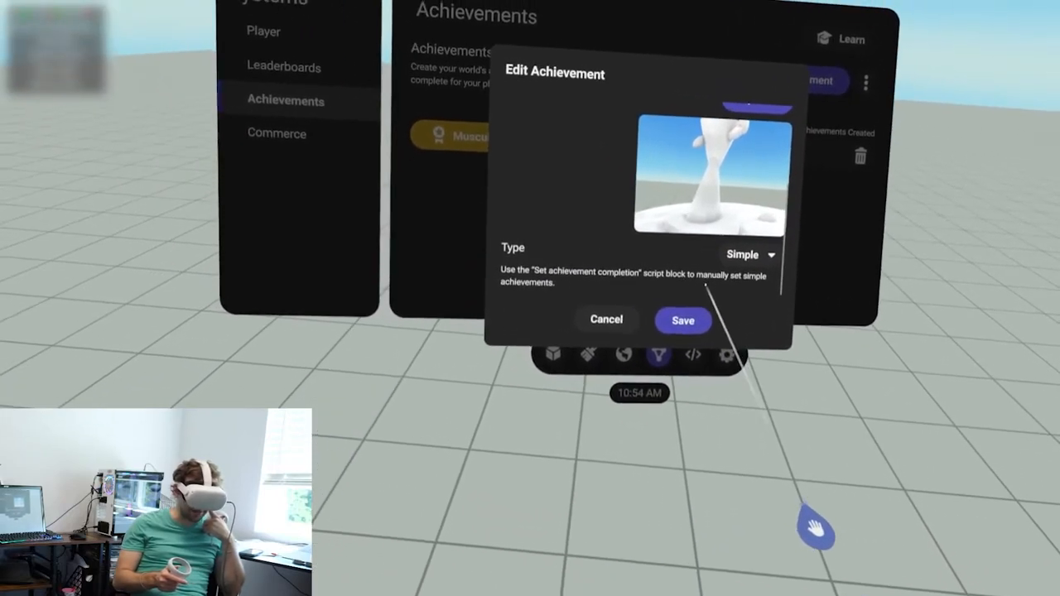
left_click(750, 254)
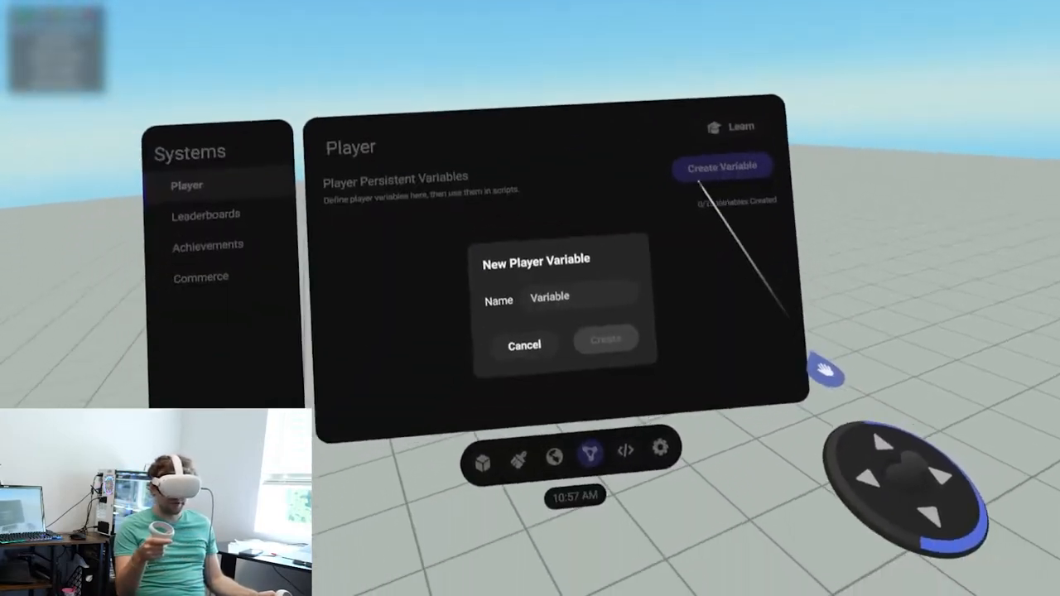
Step: Create a player persistent variable named KOs and bring up its options menu
left_click(579, 296)
type("KOs")
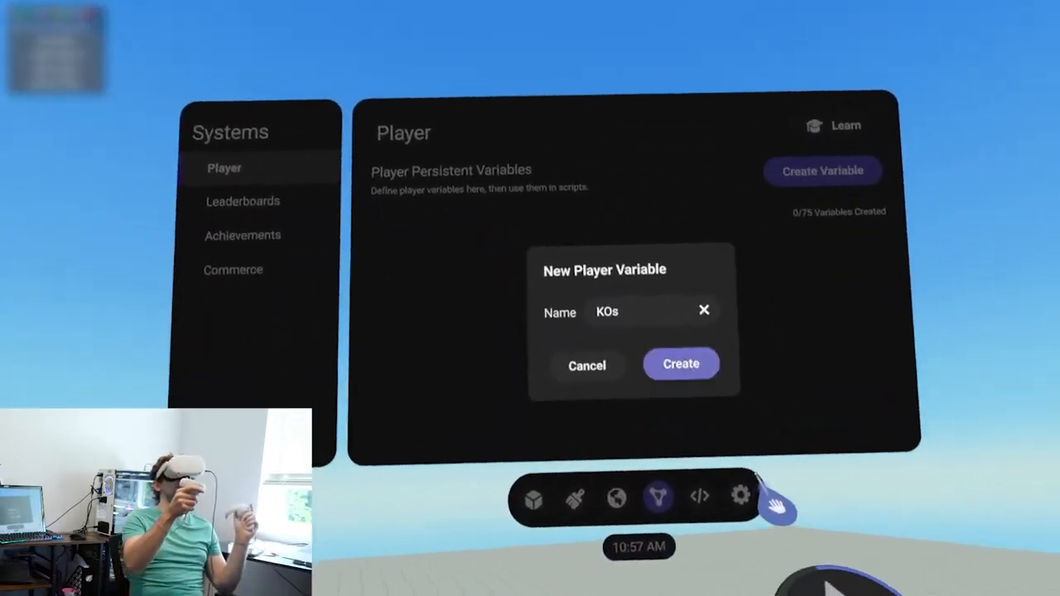
left_click(680, 364)
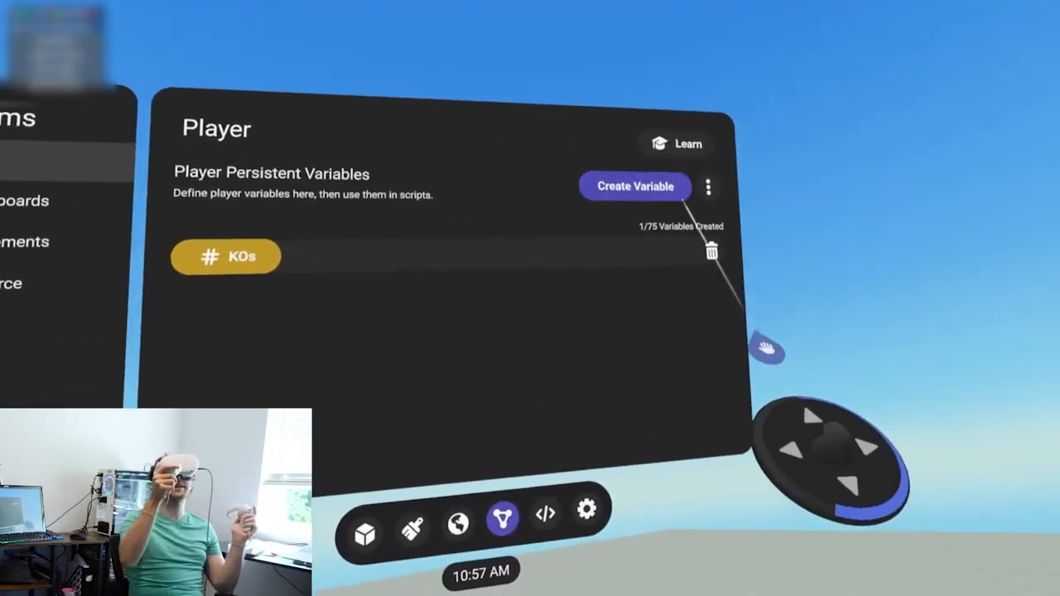
left_click(226, 256)
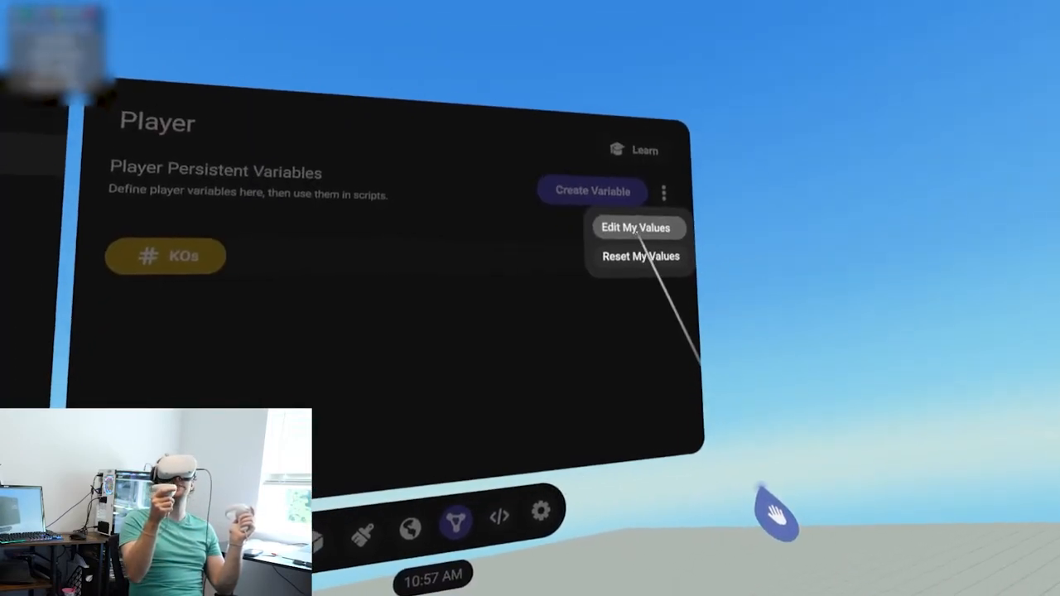
left_click(637, 227)
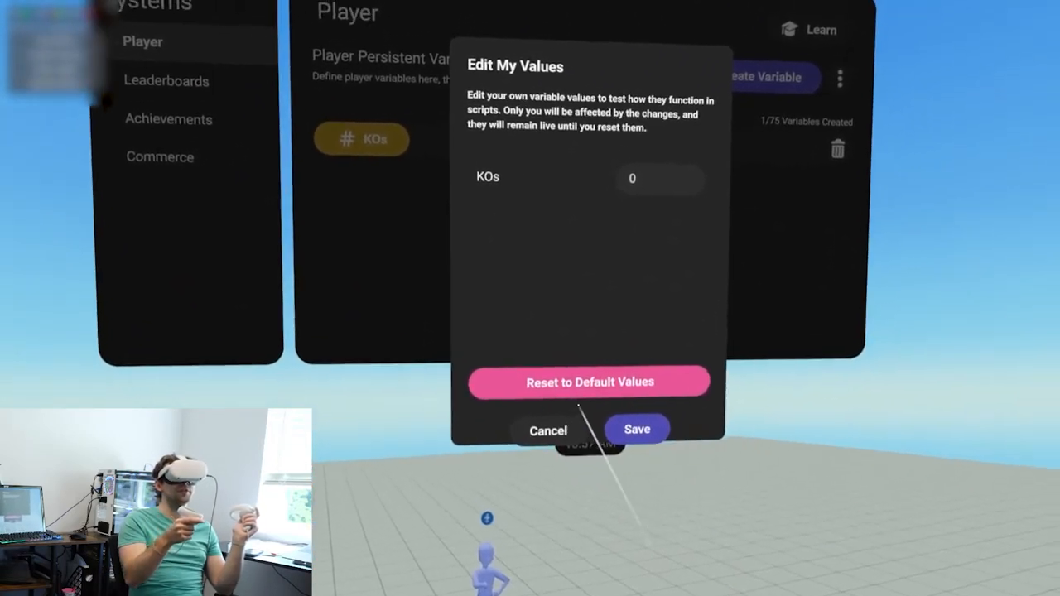
left_click(660, 178)
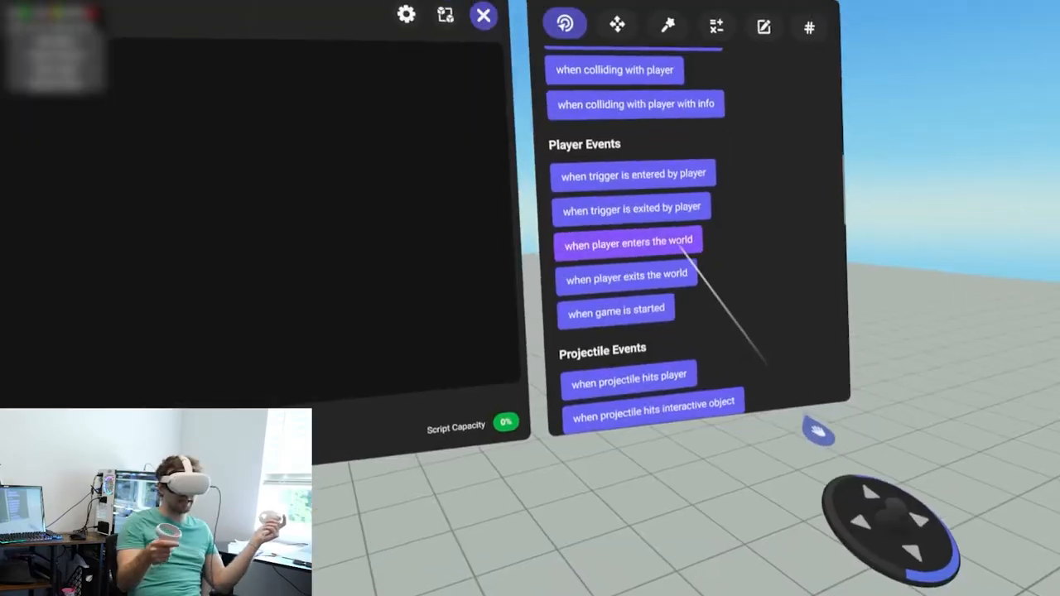
Step: Add a Player Events block and a 'set player persistent var to' block
left_click(628, 240)
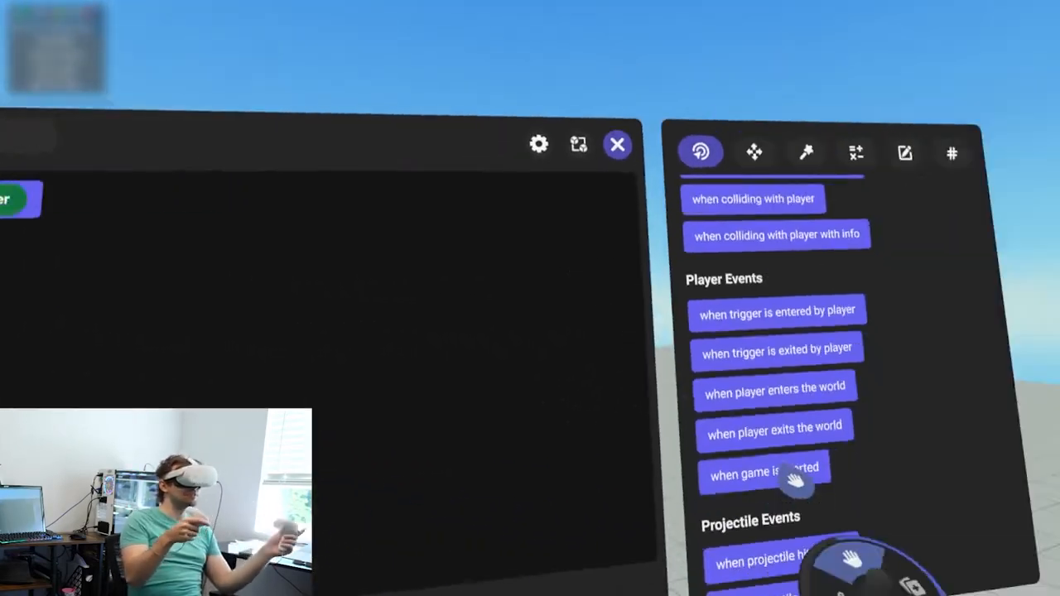
left_click(903, 153)
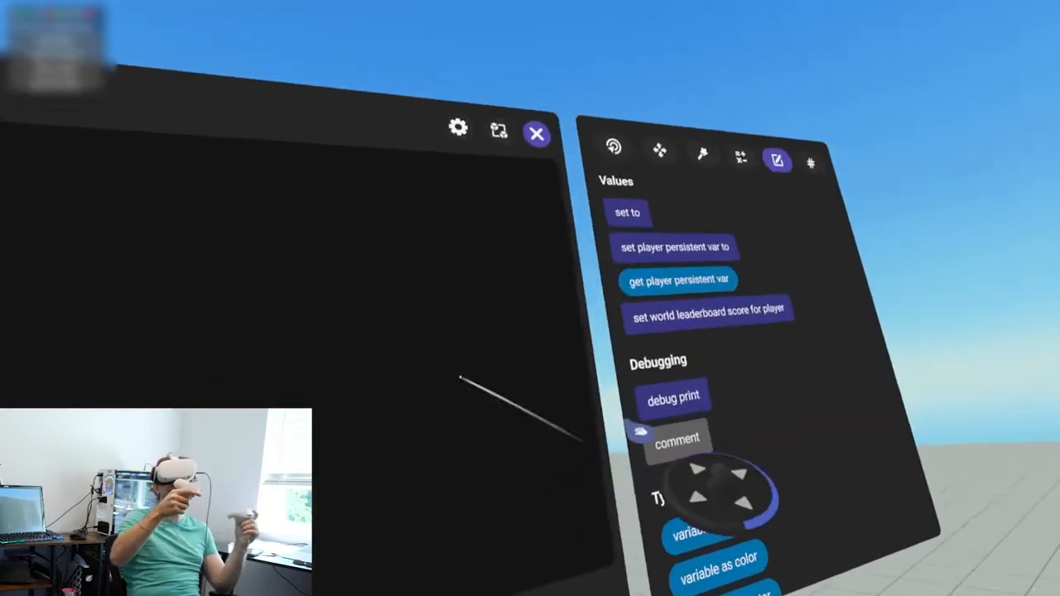
left_click(910, 76)
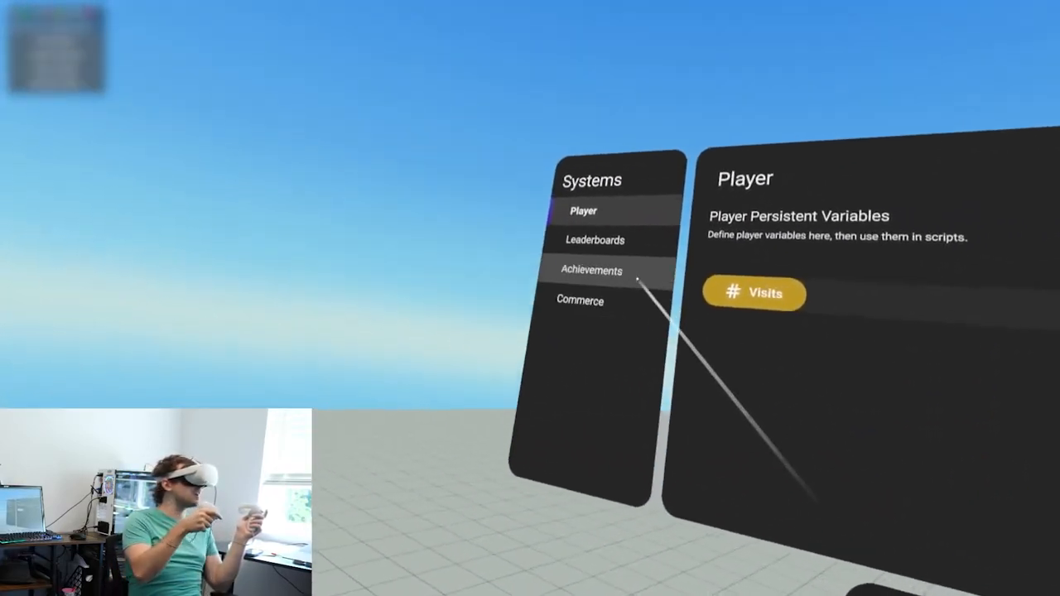
Step: Create a '10 Visits' achievement with script ID 02, type Tracked Persistent
left_click(590, 271)
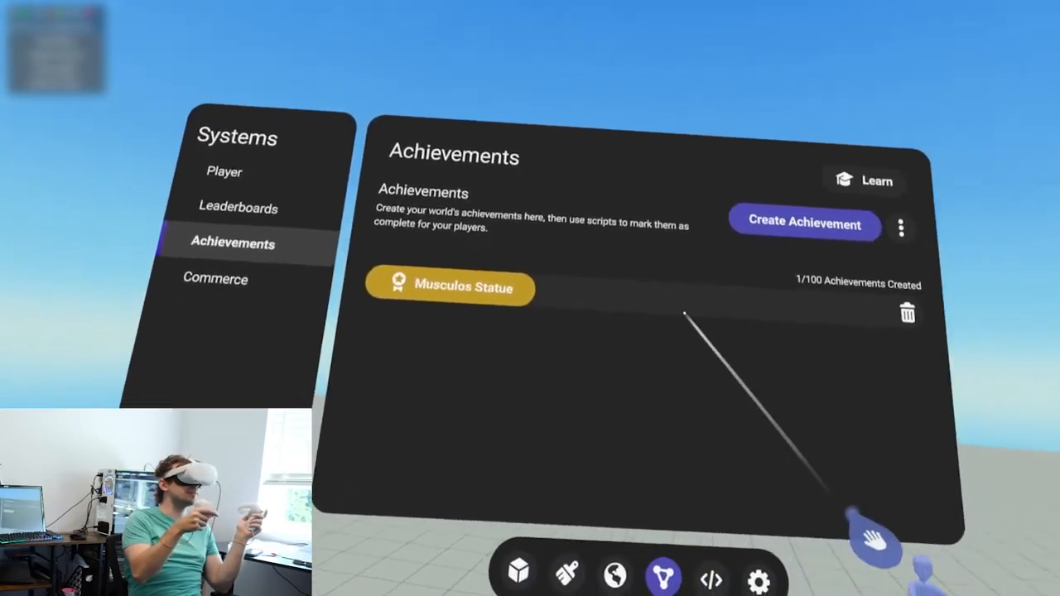
left_click(803, 225)
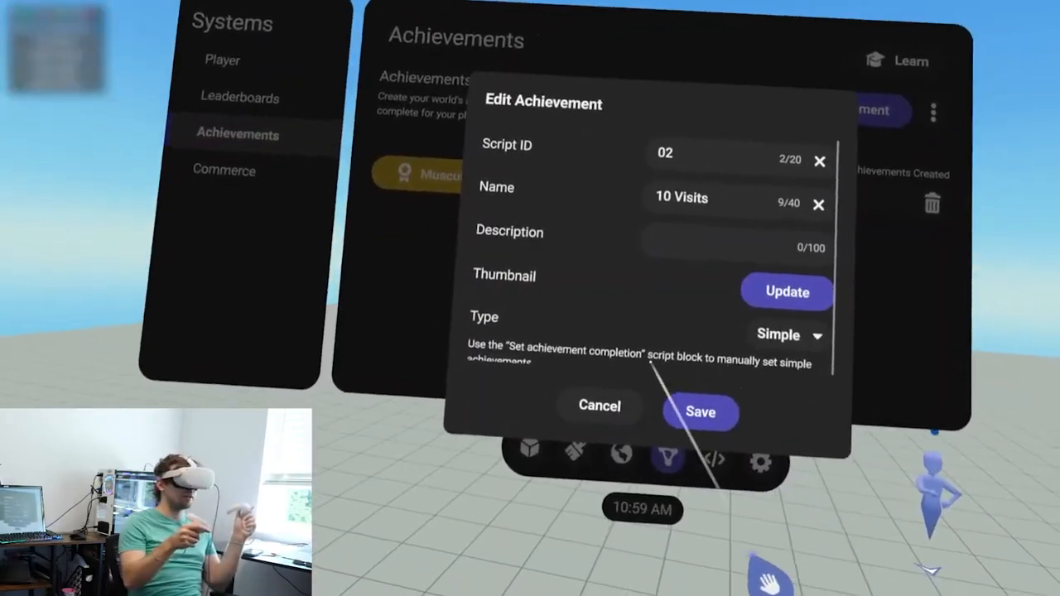
left_click(787, 335)
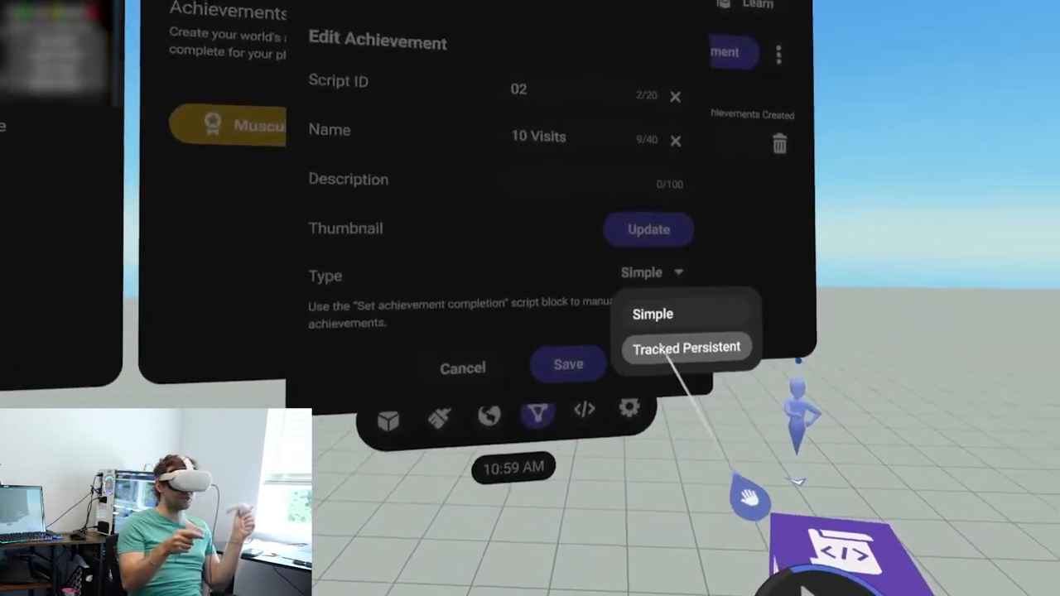
left_click(686, 347)
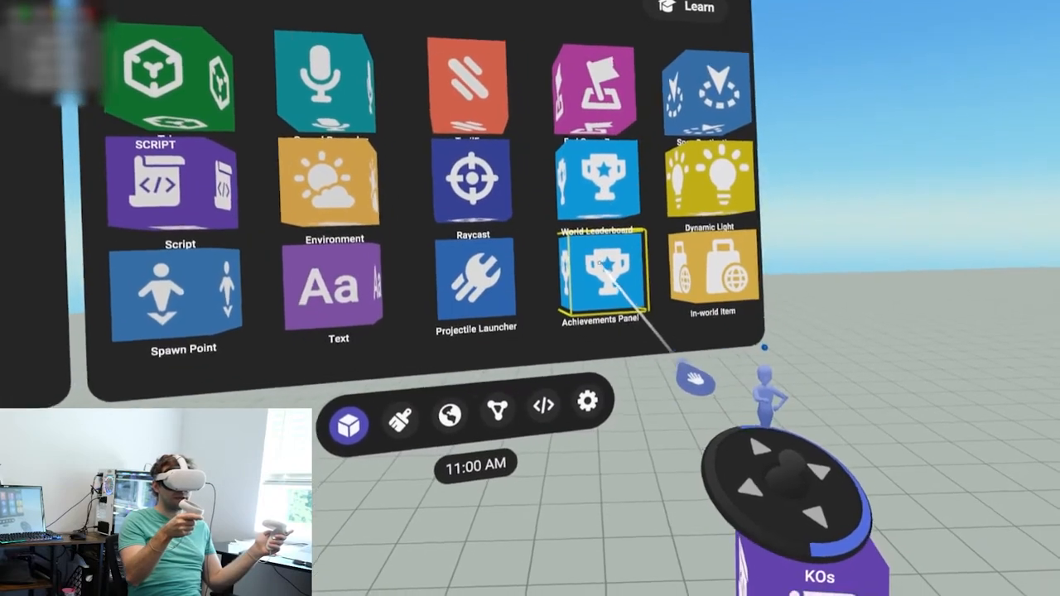
Step: Place an Achievements Panel gadget in the world
left_click(603, 282)
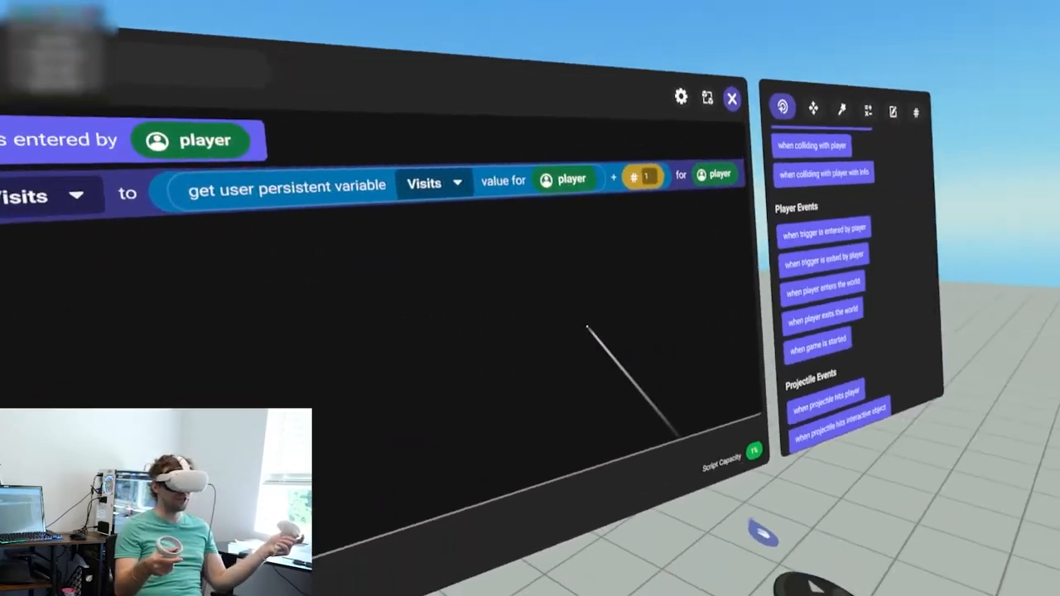
Step: Close the script editor before renaming the Visits variable
left_click(732, 99)
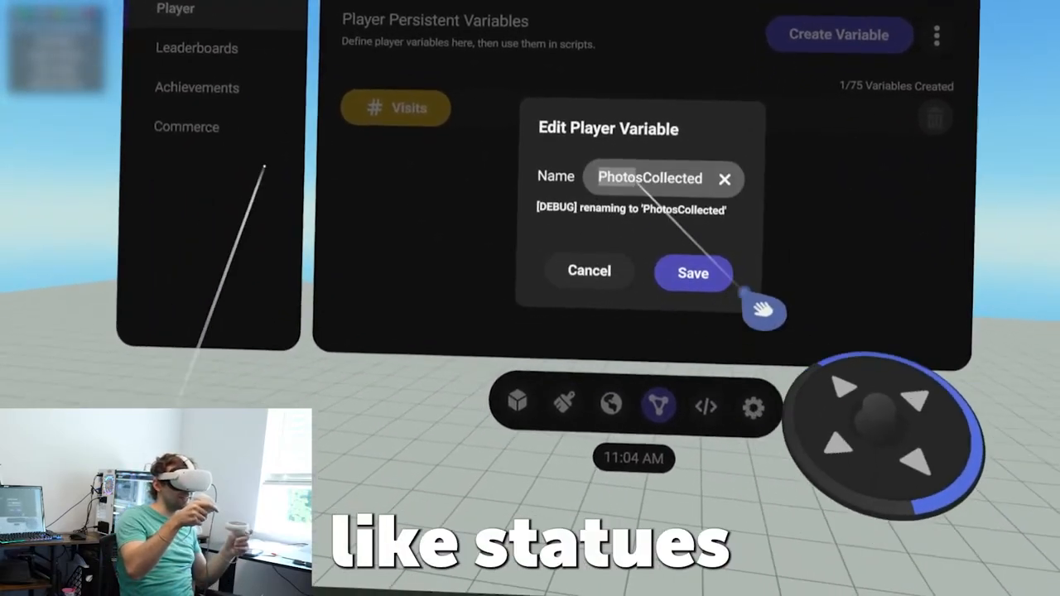
Step: Save the StatuesCollected variable name, then move via Leaderboards to the Achievements list
left_click(650, 177)
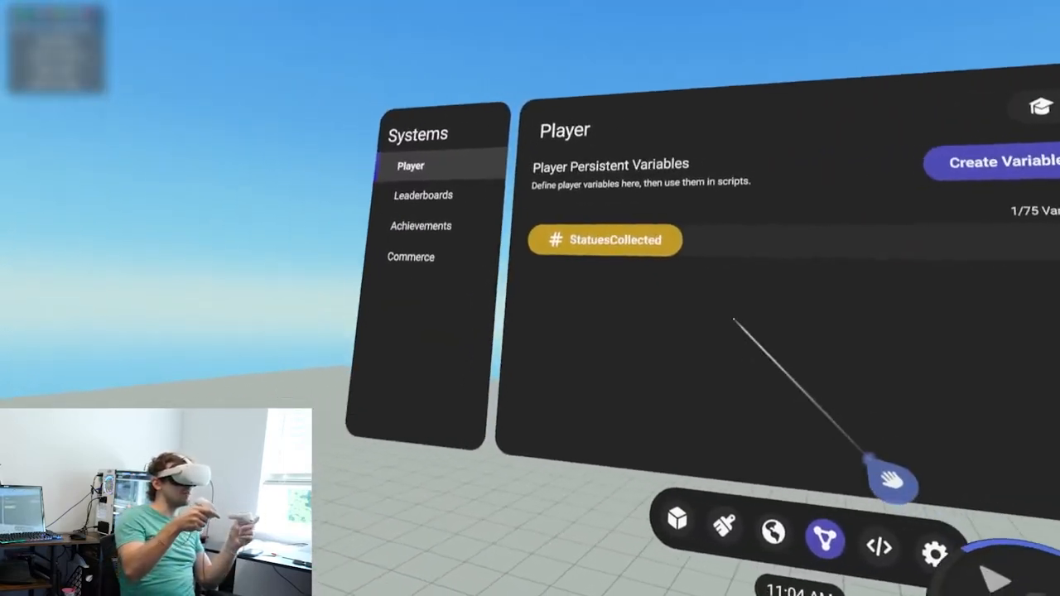
left_click(423, 195)
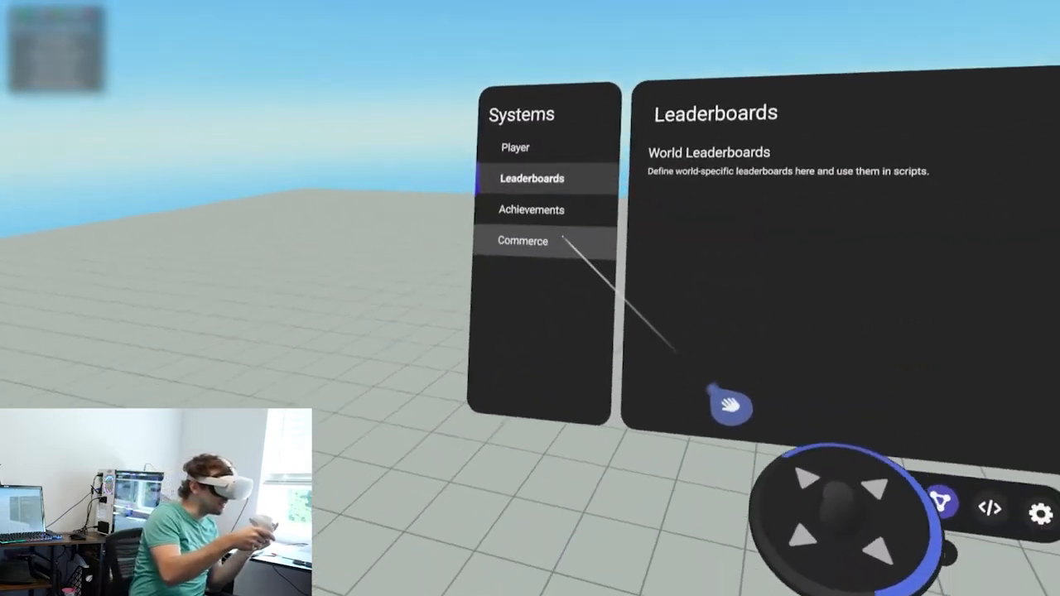
left_click(531, 209)
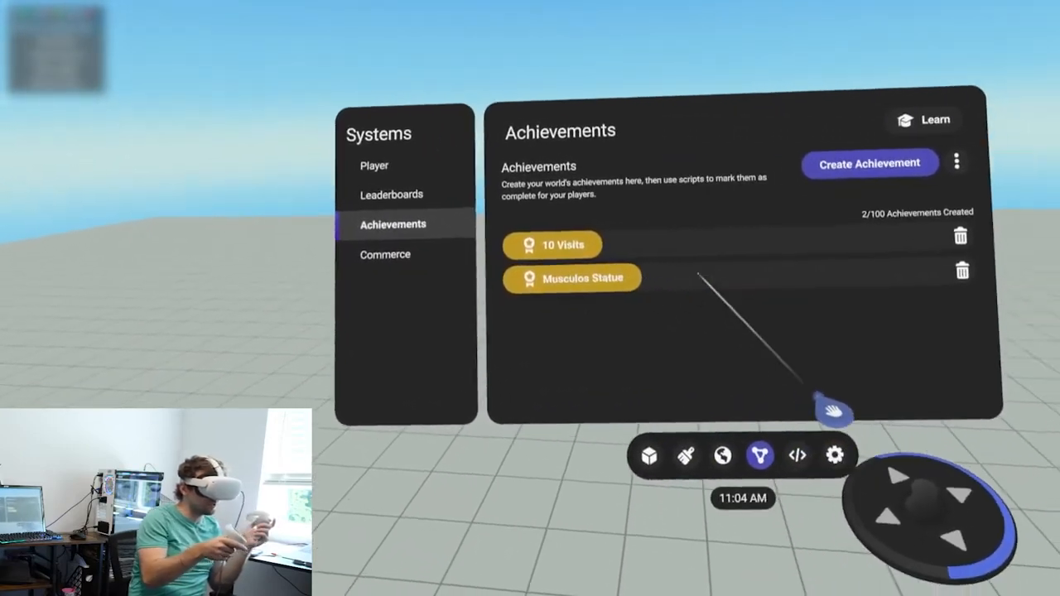
Step: Delete the old 10 Visits and Musculos Statue achievements
left_click(960, 236)
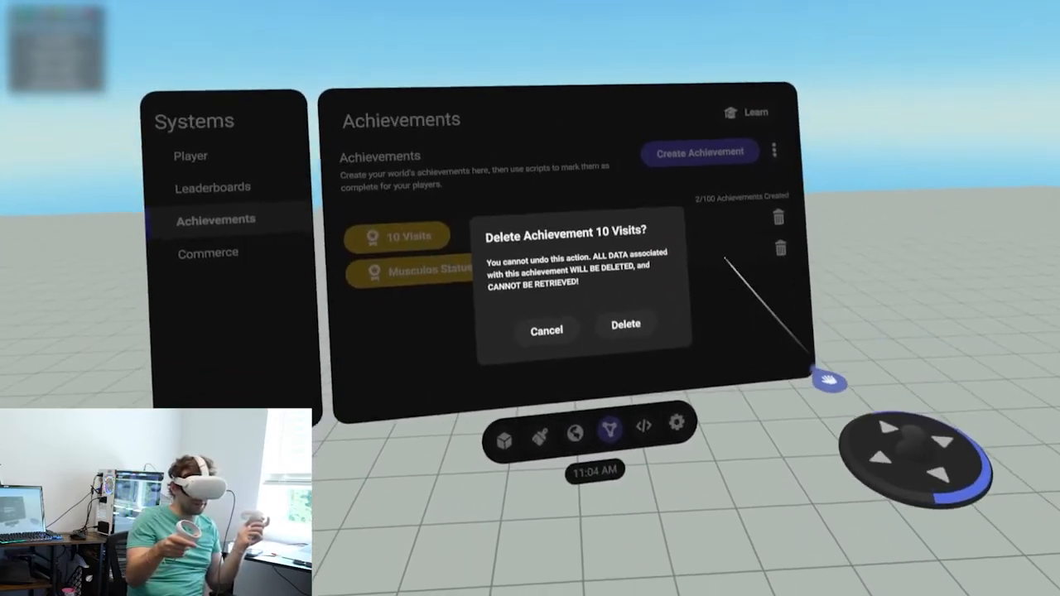
left_click(625, 324)
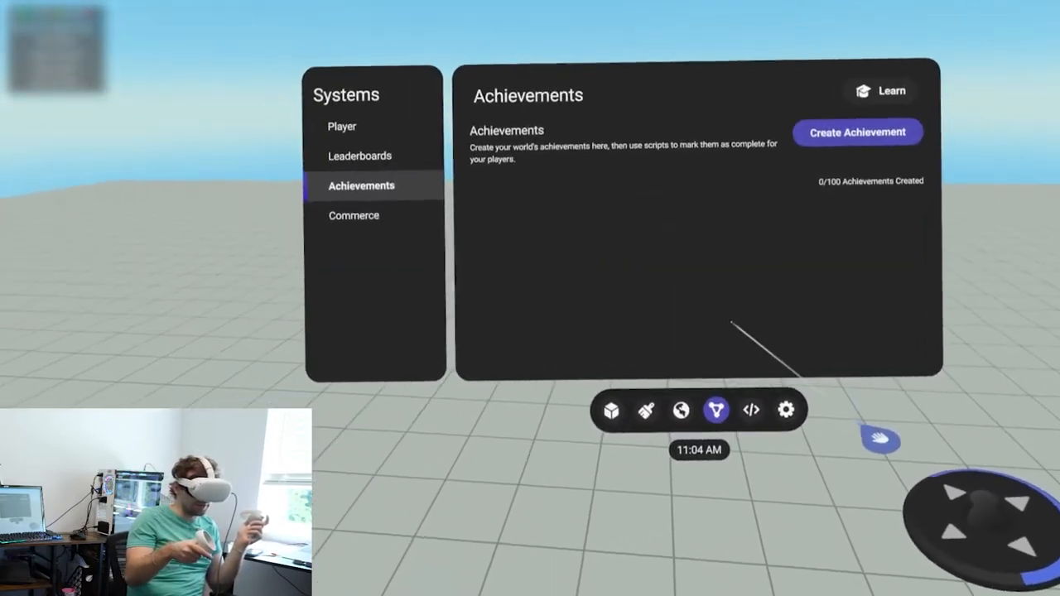
left_click(857, 132)
type("5")
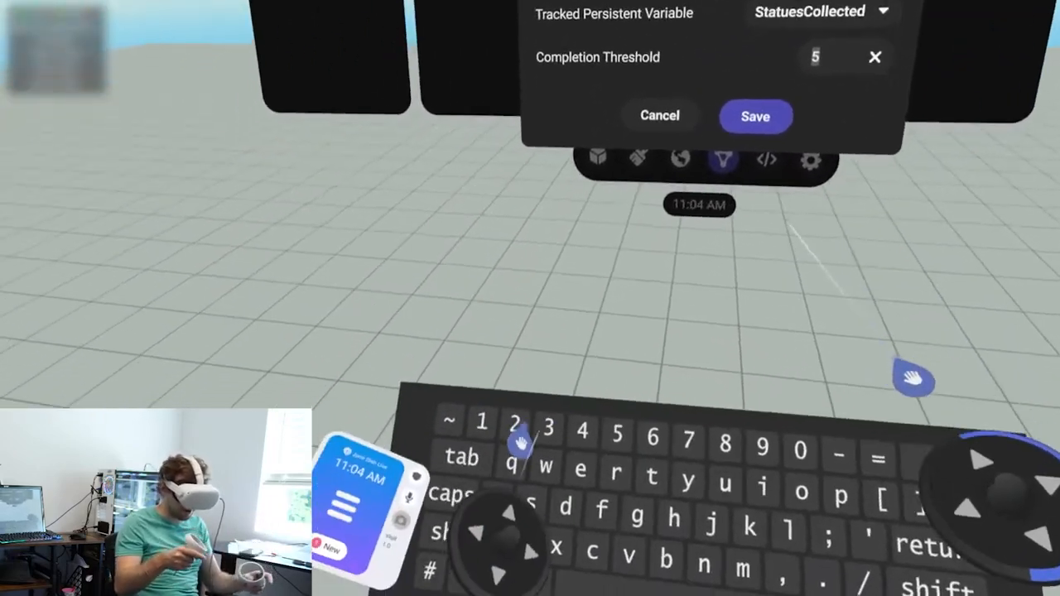
Step: Save the Collect Them All achievement tracking StatuesCollected and begin another achievement
left_click(754, 116)
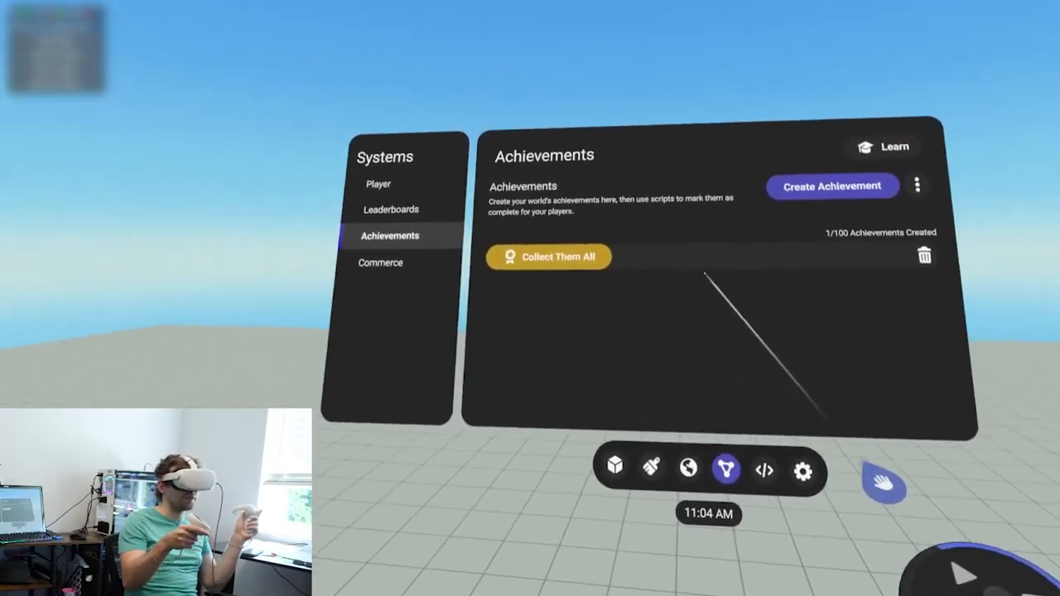
left_click(832, 185)
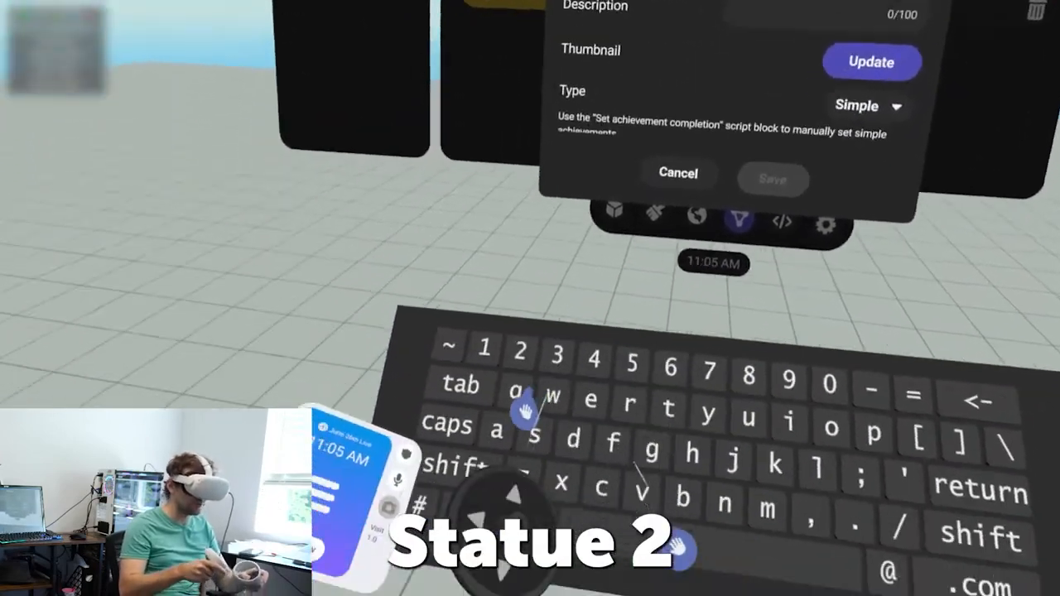
left_click(678, 173)
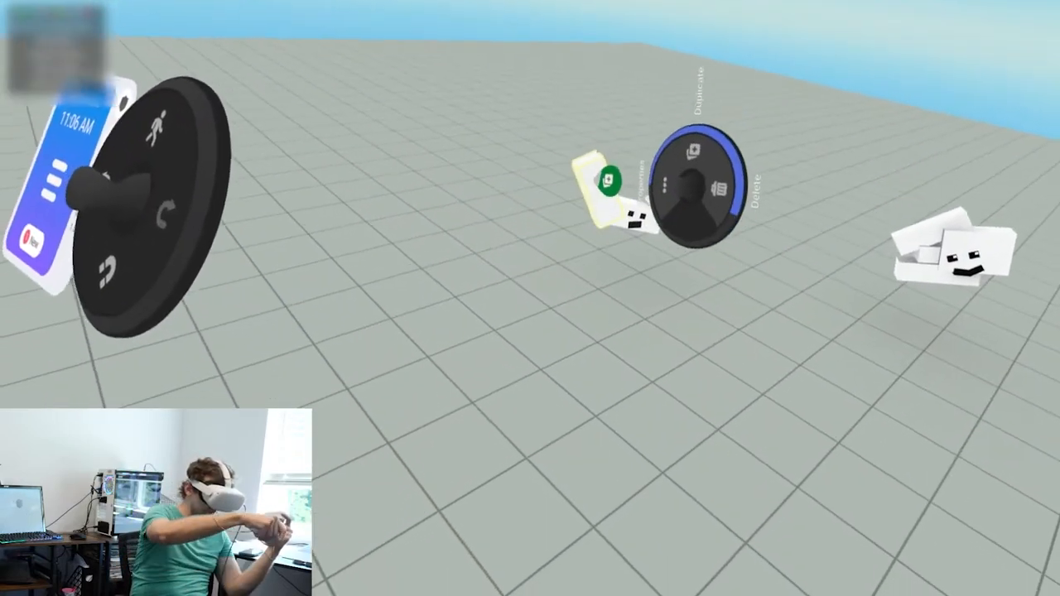
Step: Duplicate the white statue figure and place the copy in the world
left_click(753, 350)
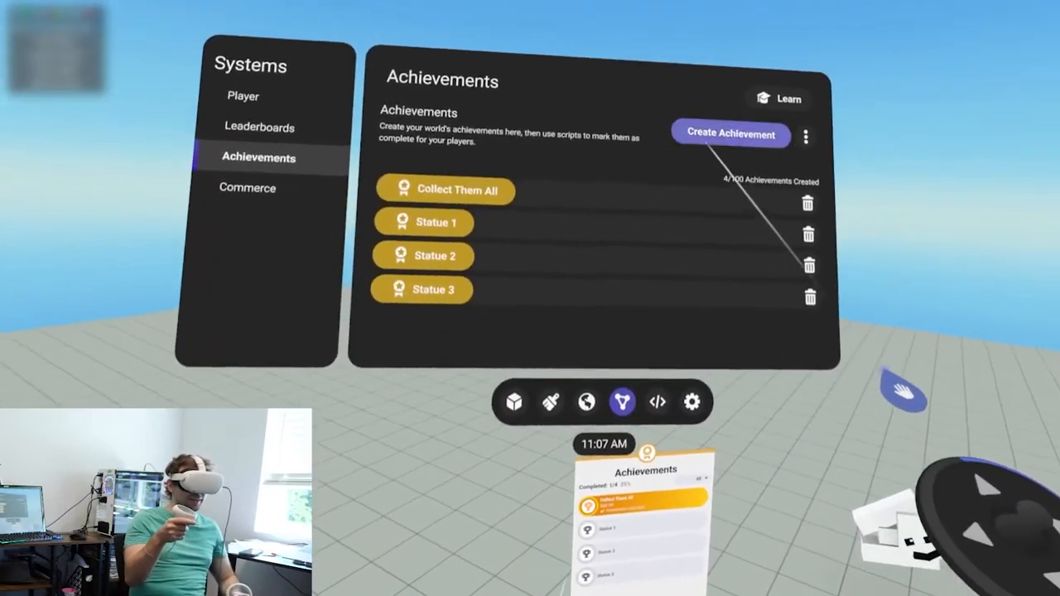
Step: Set Collect Them All's completion threshold to 3 with StatuesCollected tracked, and save
left_click(446, 190)
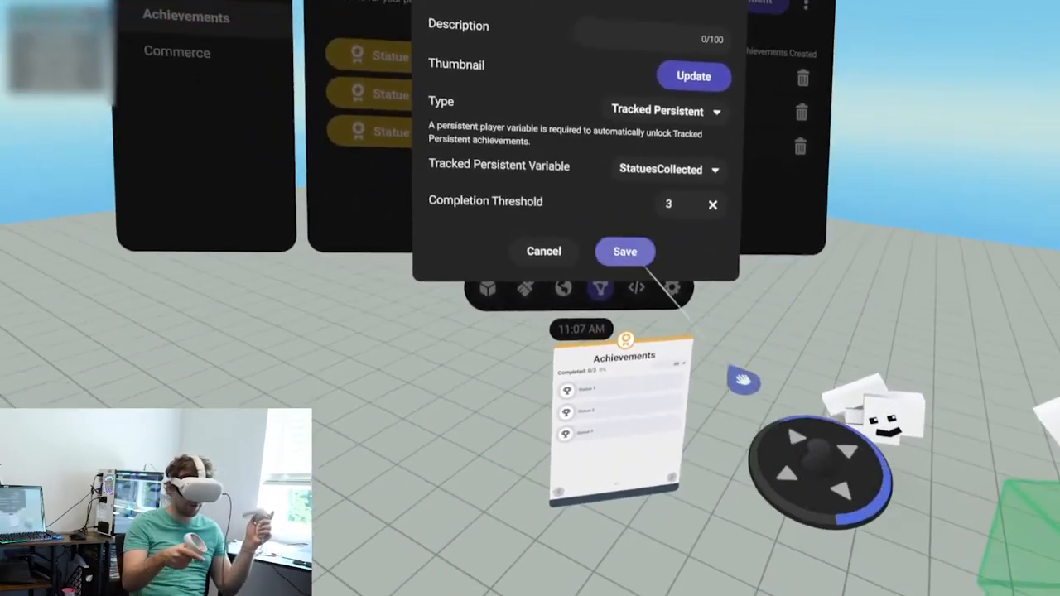
left_click(624, 250)
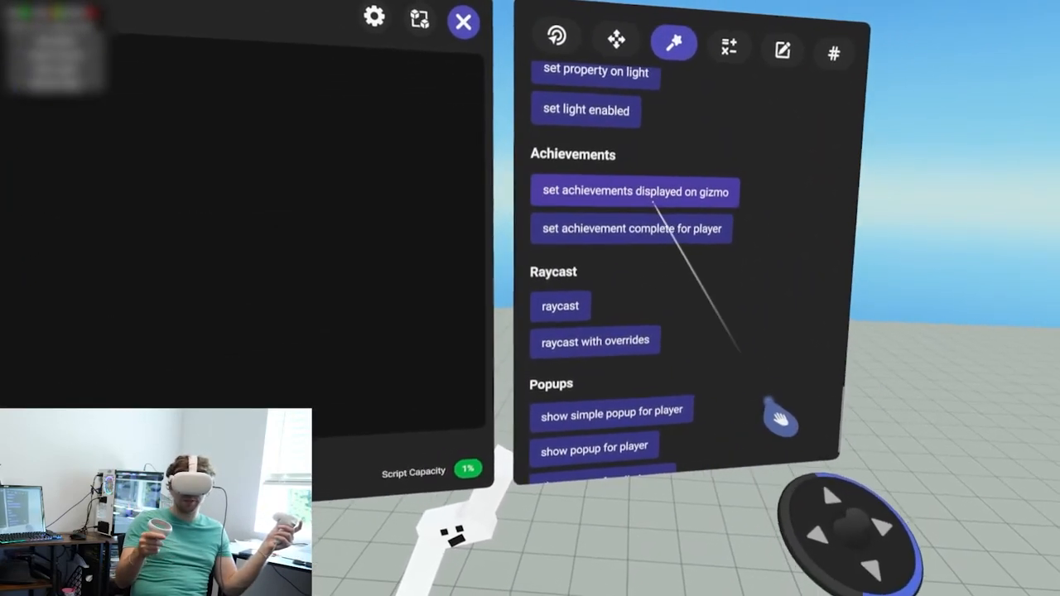
Step: Add 'set achievement complete for player' and 'set variable for player' under the trigger-entered event
left_click(631, 229)
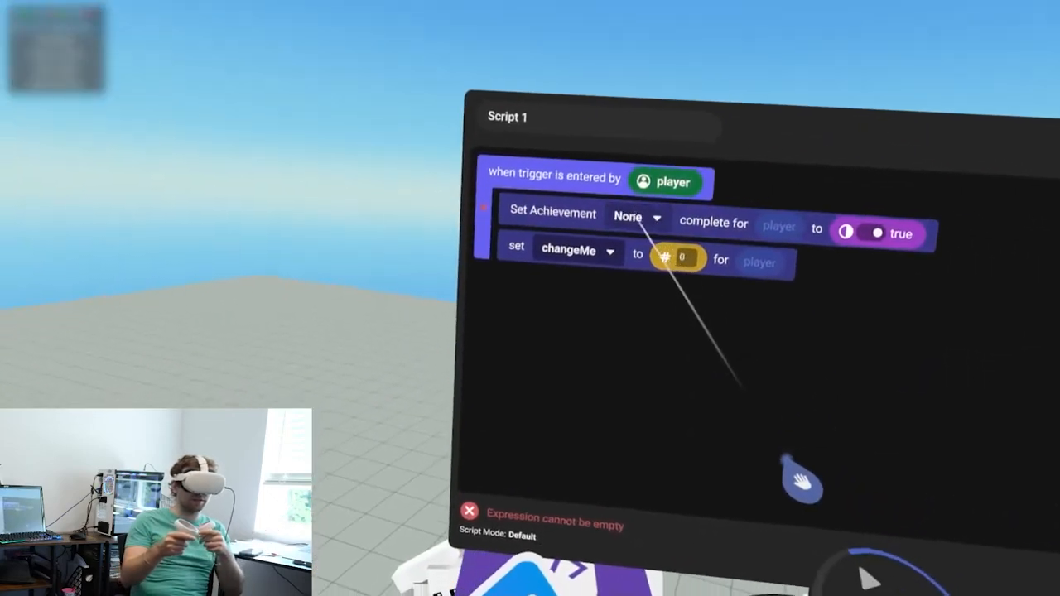
left_click(637, 216)
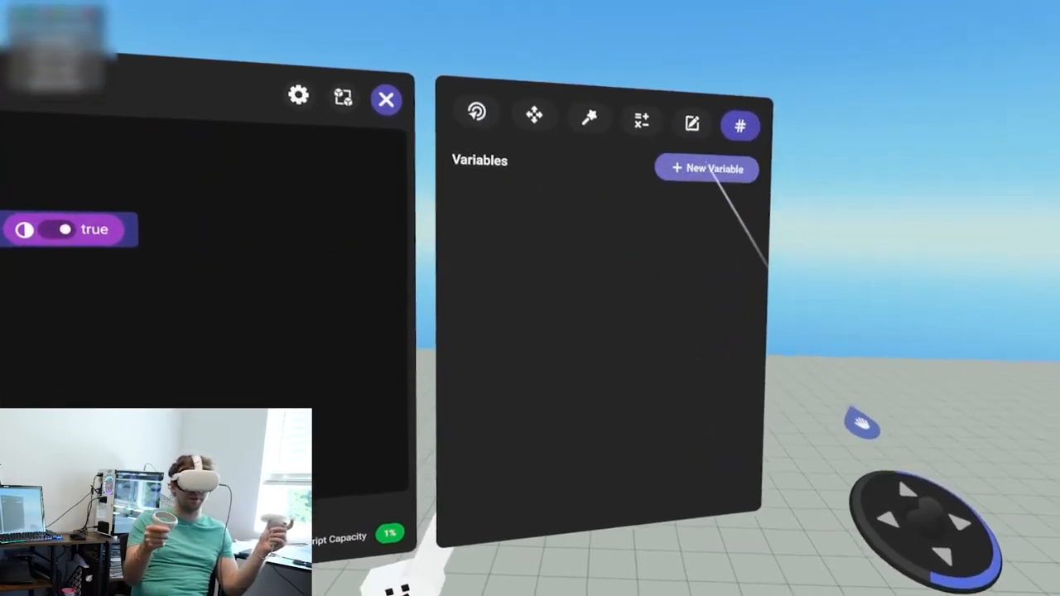
Step: Create a new script variable for the MyValue 01/02/03 branches
left_click(706, 169)
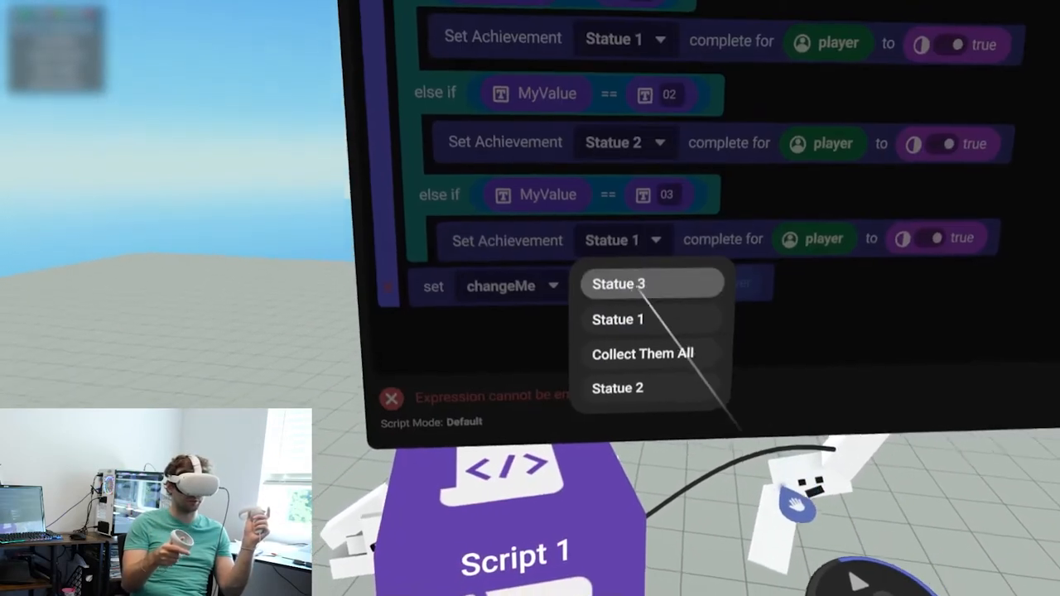
Step: Make the 03 branch complete Statue 3 and choose the achievement the completion check tests
left_click(618, 284)
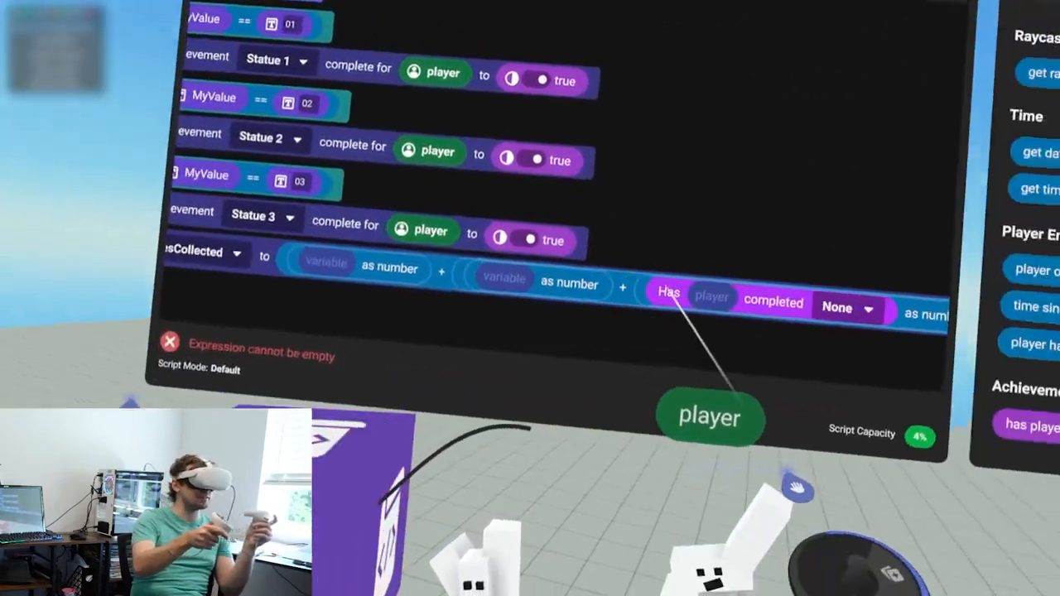
left_click(846, 307)
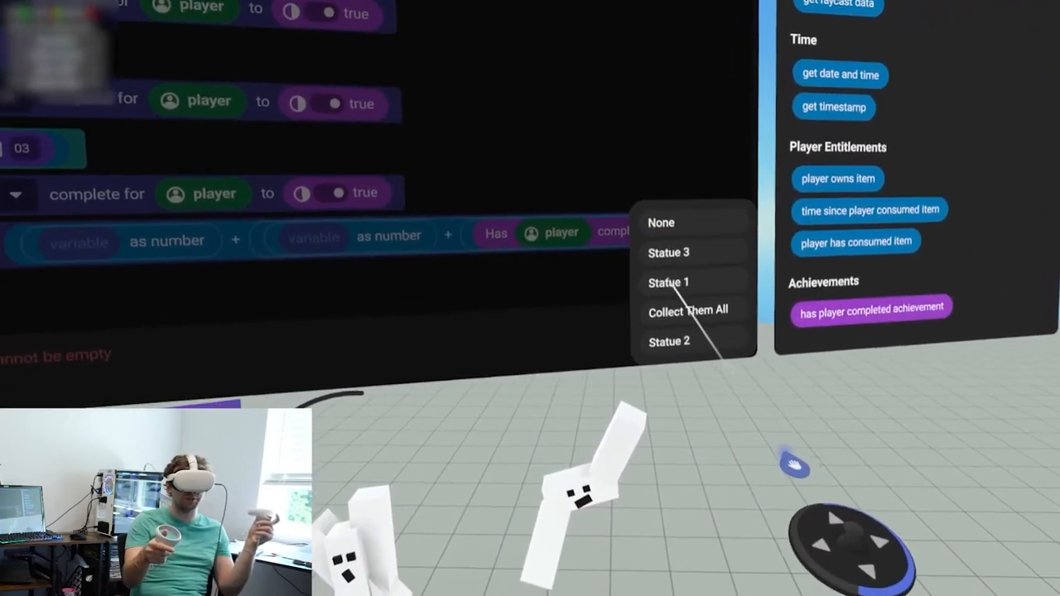